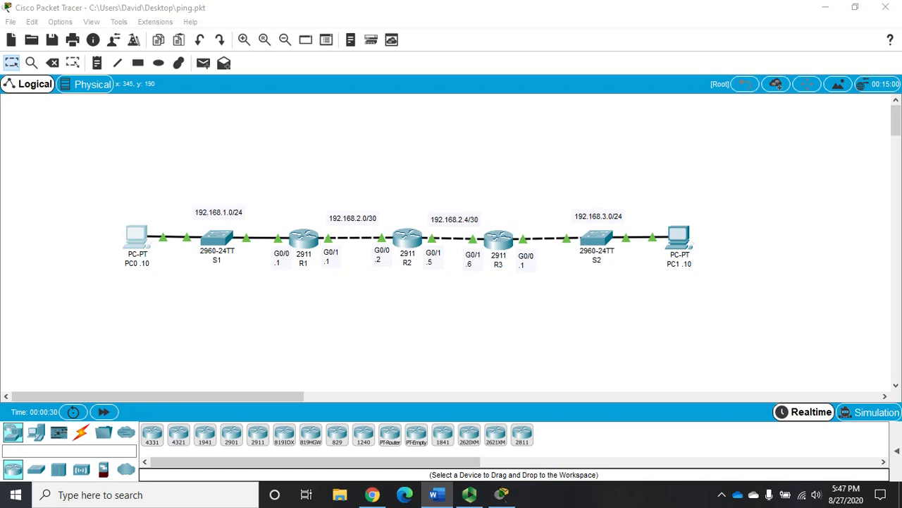
pyautogui.moveTo(97, 203)
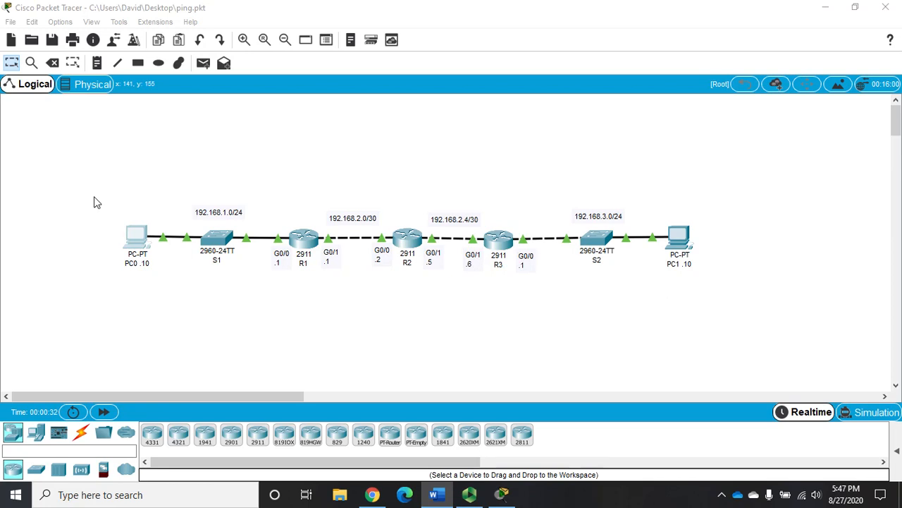
pyautogui.moveTo(521, 274)
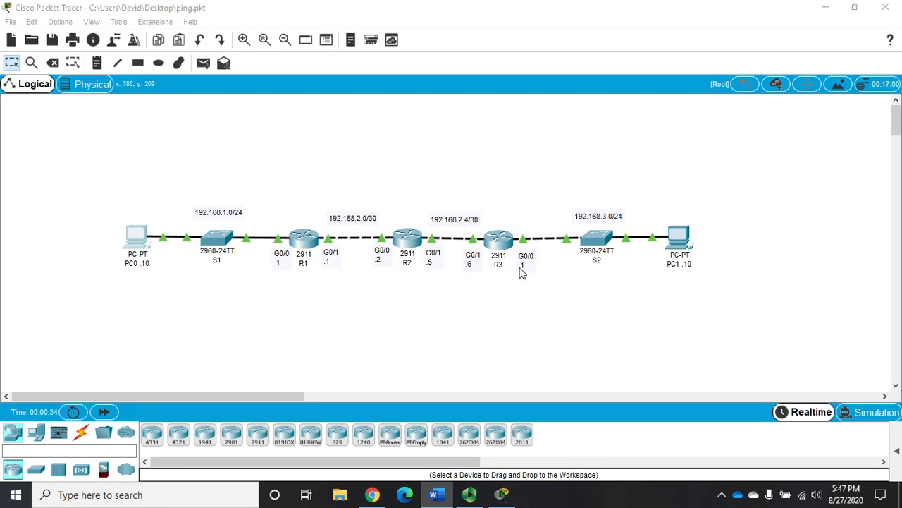
pyautogui.moveTo(820, 331)
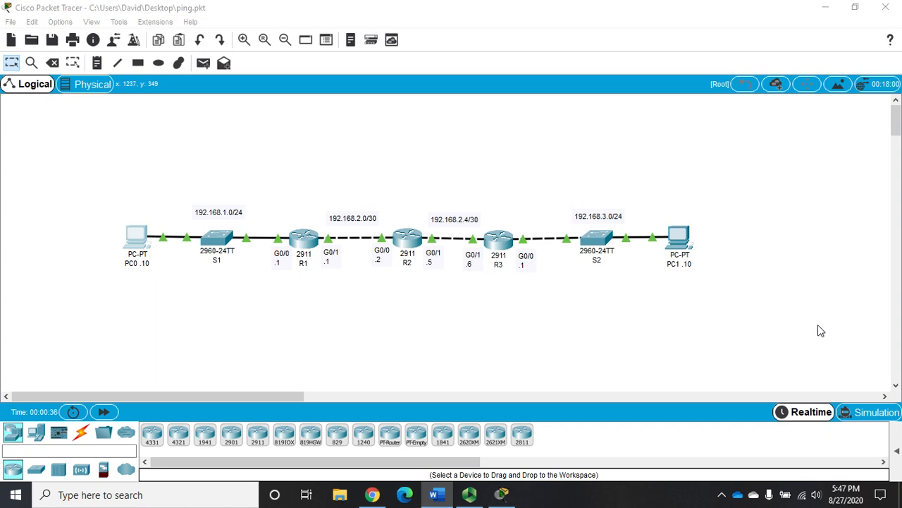
pyautogui.moveTo(235, 205)
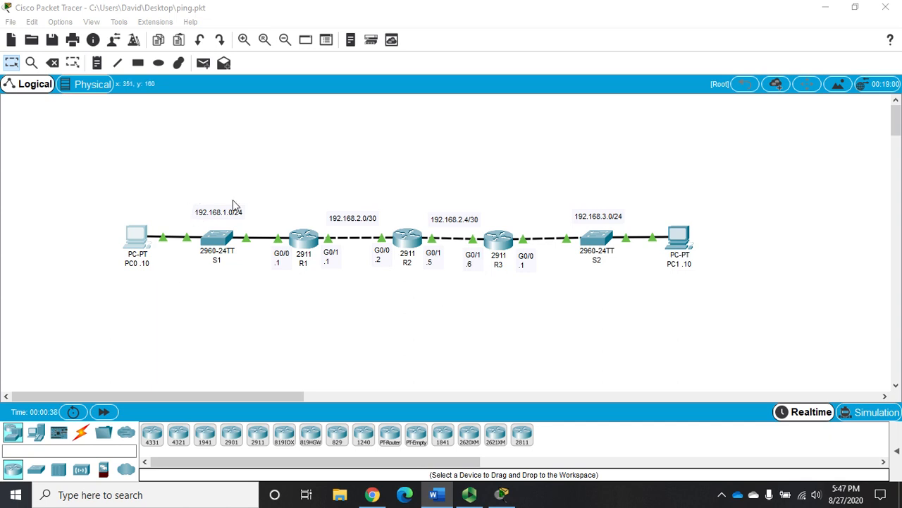
pyautogui.moveTo(198, 207)
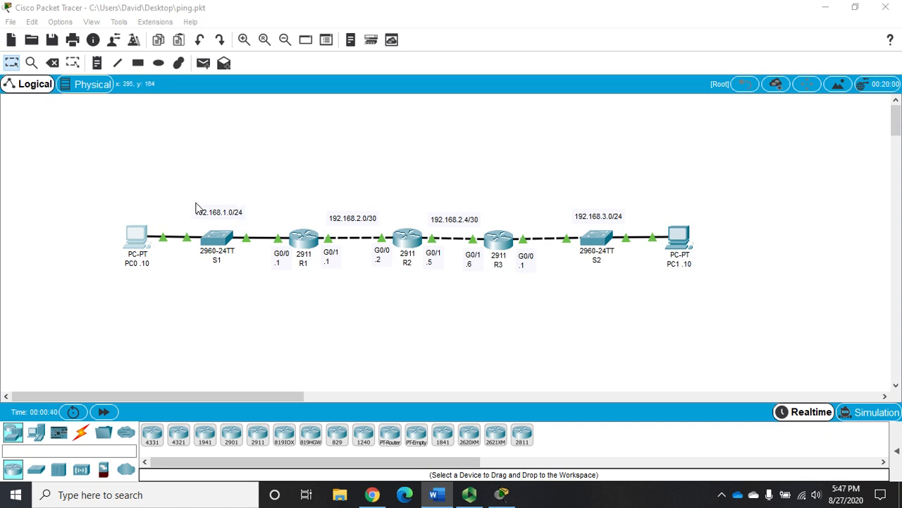
pyautogui.moveTo(159, 273)
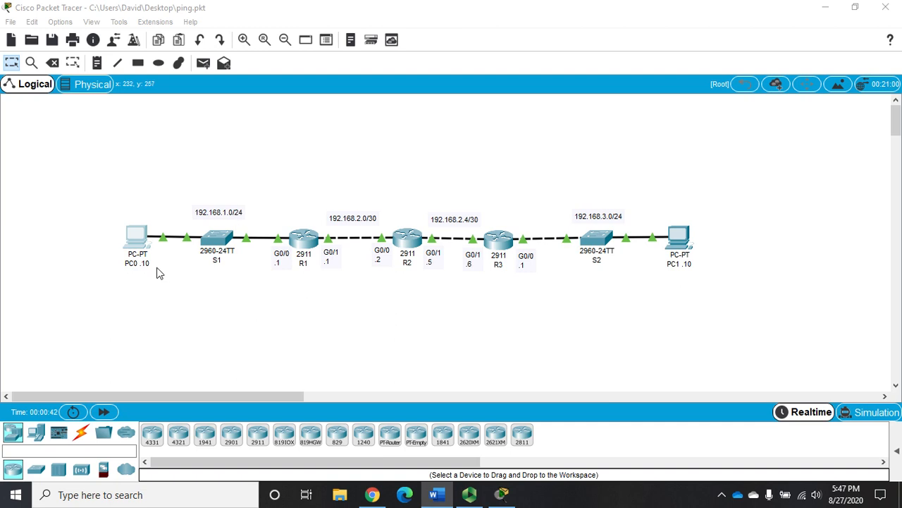
pyautogui.moveTo(129, 257)
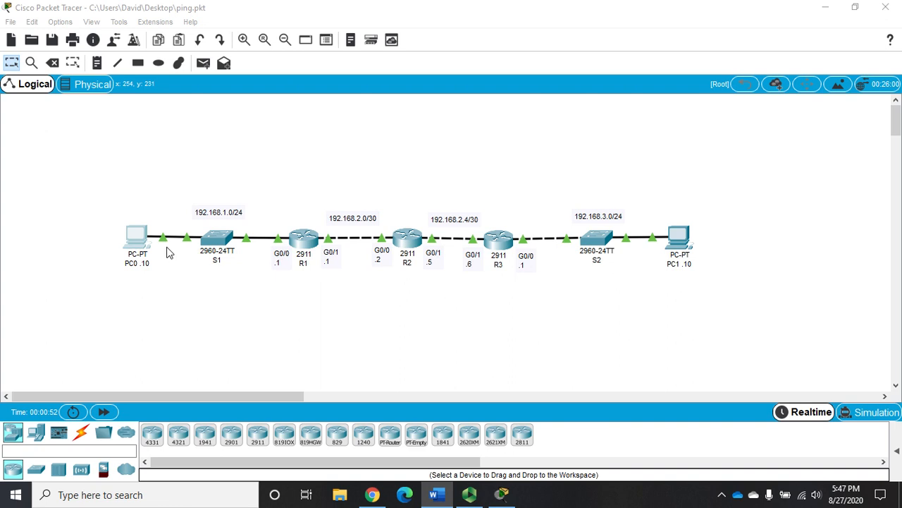
pyautogui.moveTo(294, 280)
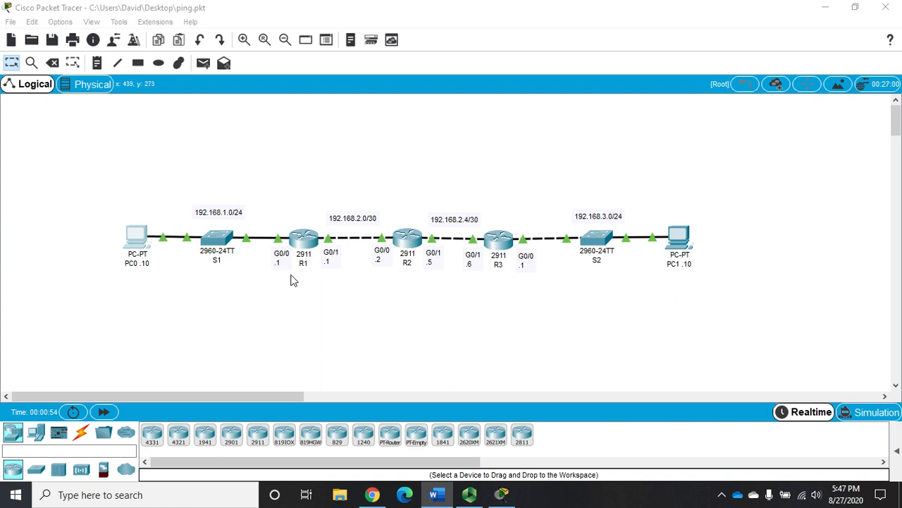
pyautogui.moveTo(419, 294)
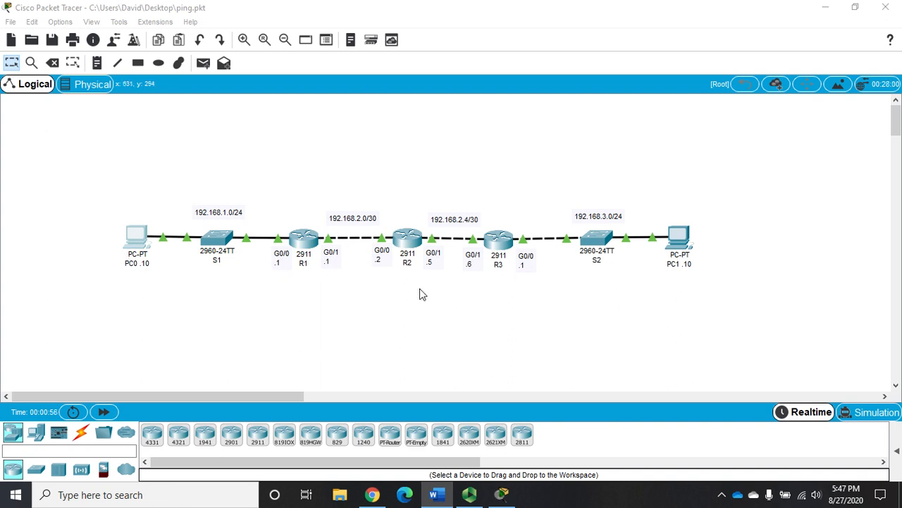
pyautogui.moveTo(524, 271)
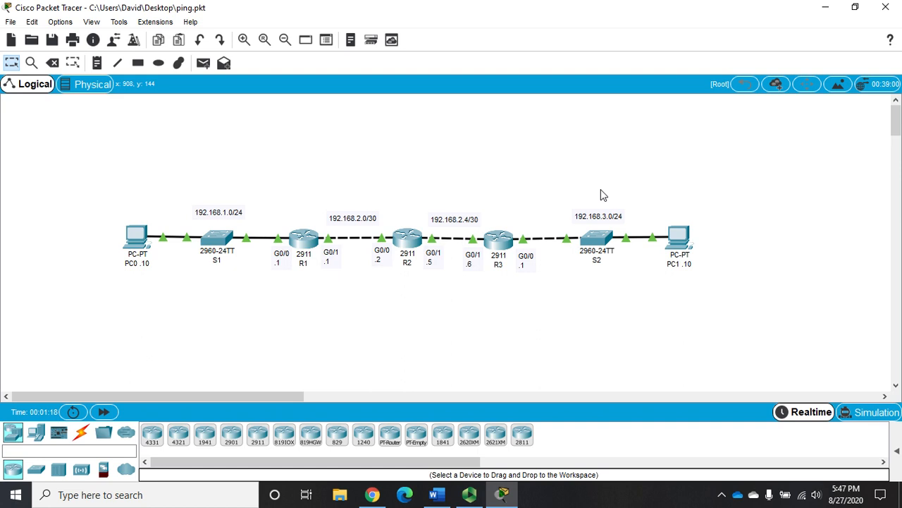
pyautogui.moveTo(188, 308)
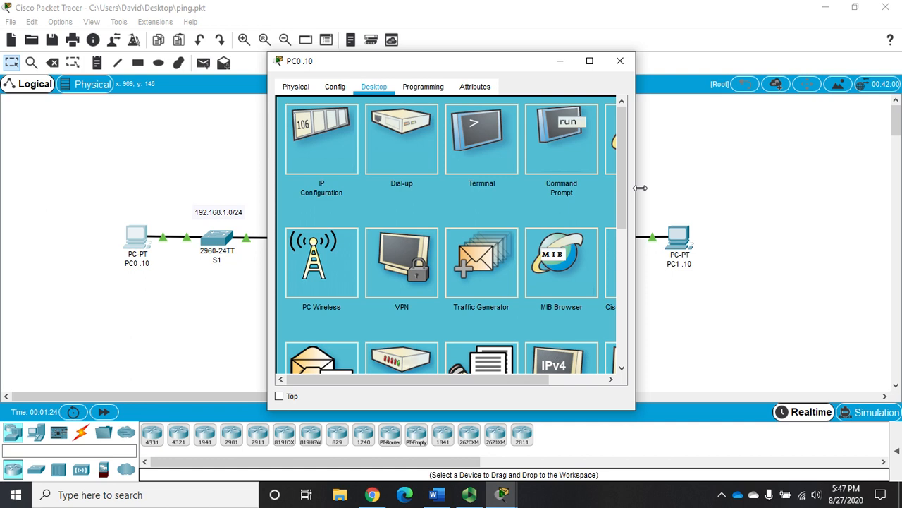
# Enlarge PC0's Command Prompt window and shift it further right
pyautogui.moveTo(639, 188); pyautogui.dragTo(832, 188)
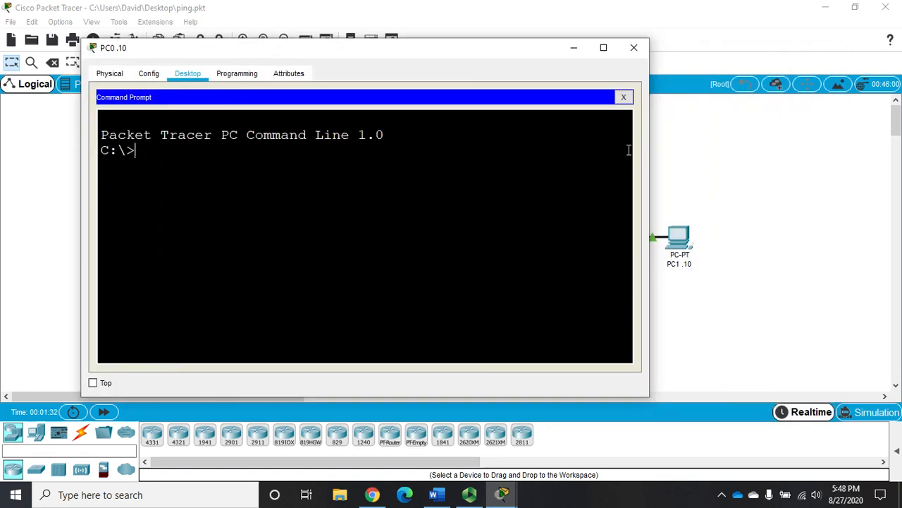
pyautogui.moveTo(113, 47); pyautogui.dragTo(247, 56)
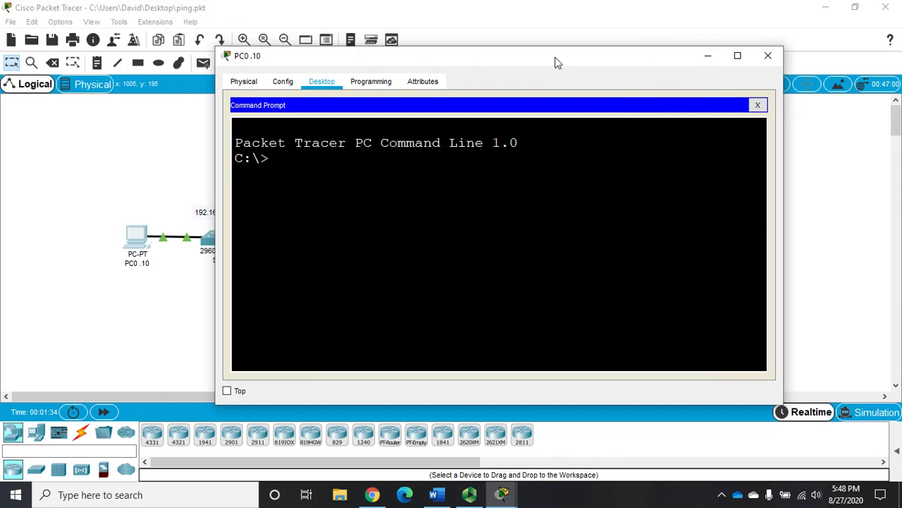
# Ping 192.168.3.10 from PC0 and highlight the replying address
pyautogui.write('ping 192.168.3.10')
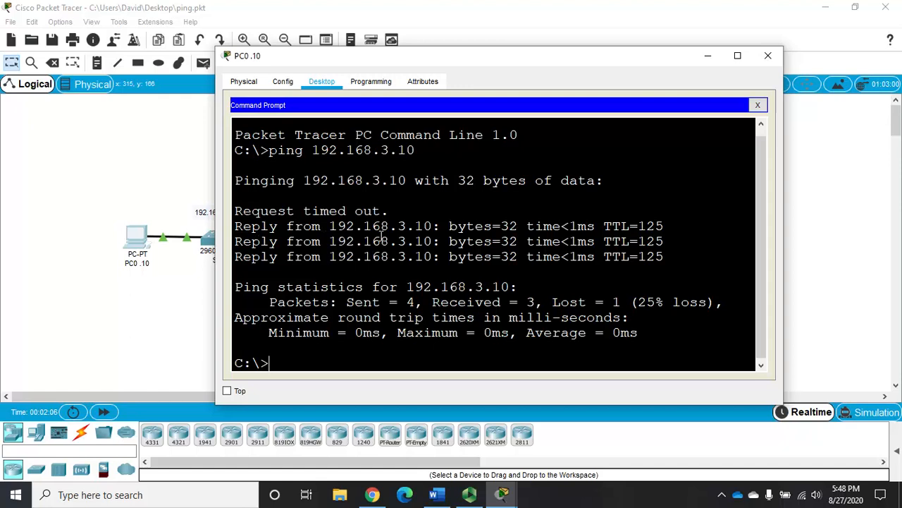
pyautogui.doubleClick(381, 226)
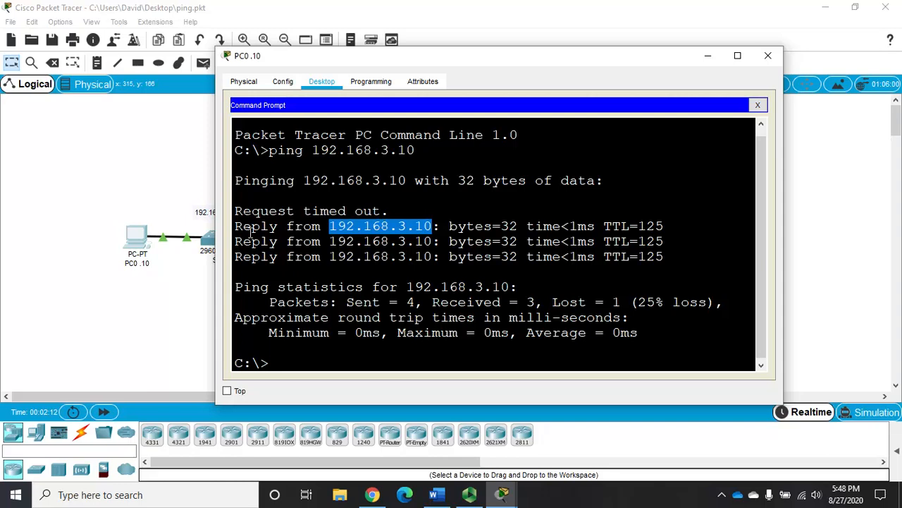
pyautogui.moveTo(590, 237)
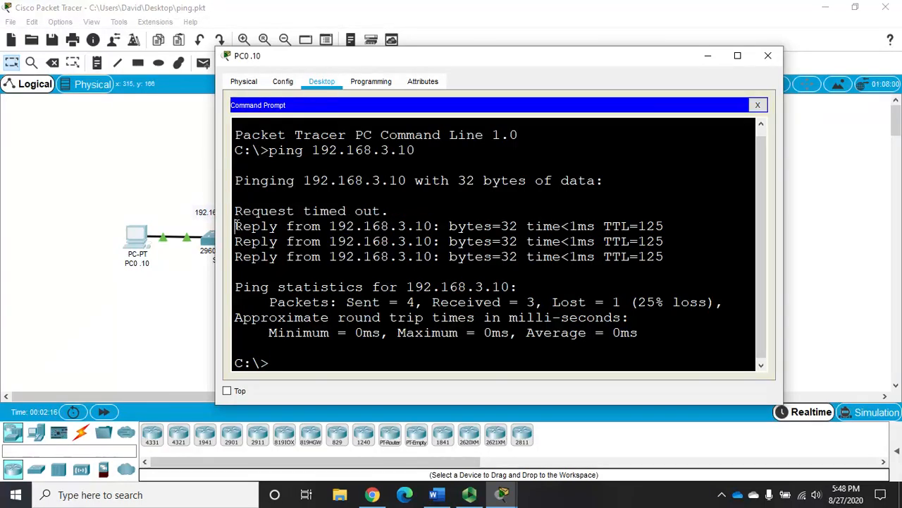
pyautogui.moveTo(234, 226); pyautogui.dragTo(321, 226)
pyautogui.write('ping 192.168.3.10')
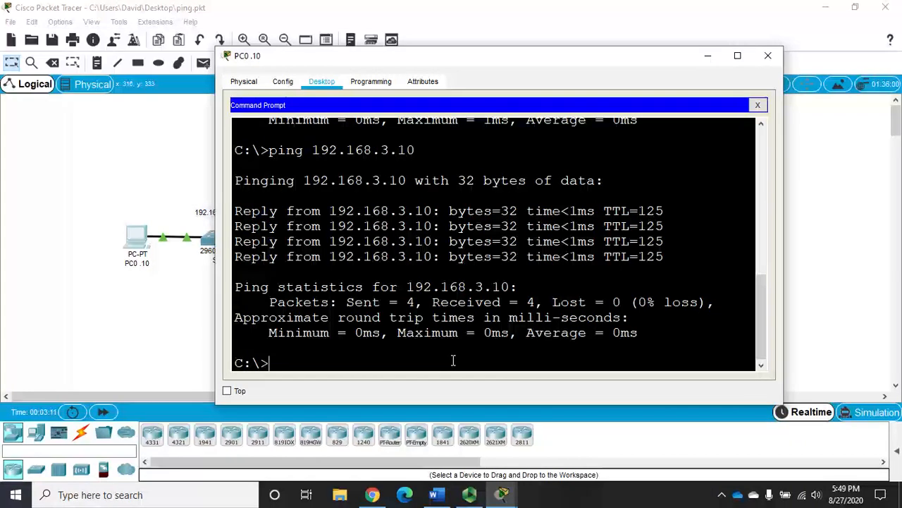
# Run ping -t 192.168.3.10 continuously, then stop it after 36 replies
pyautogui.write('pig')
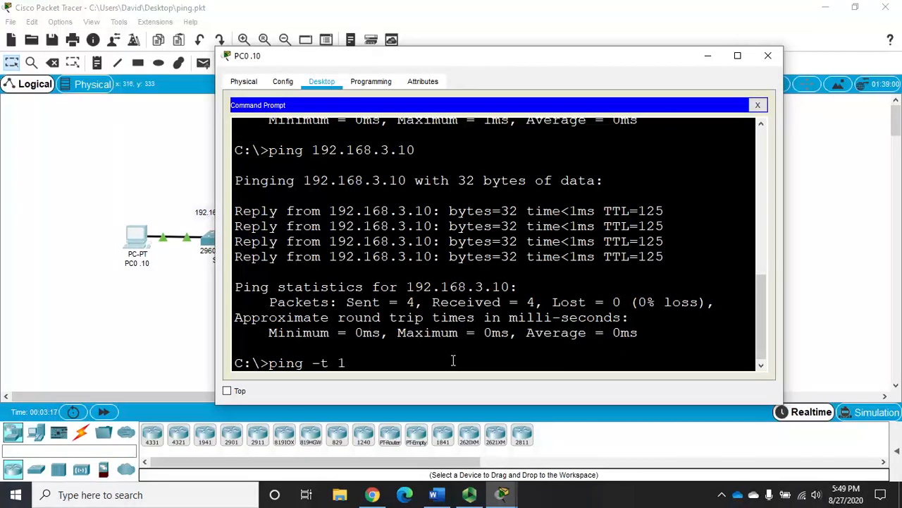
pyautogui.write('92.168.3.10')
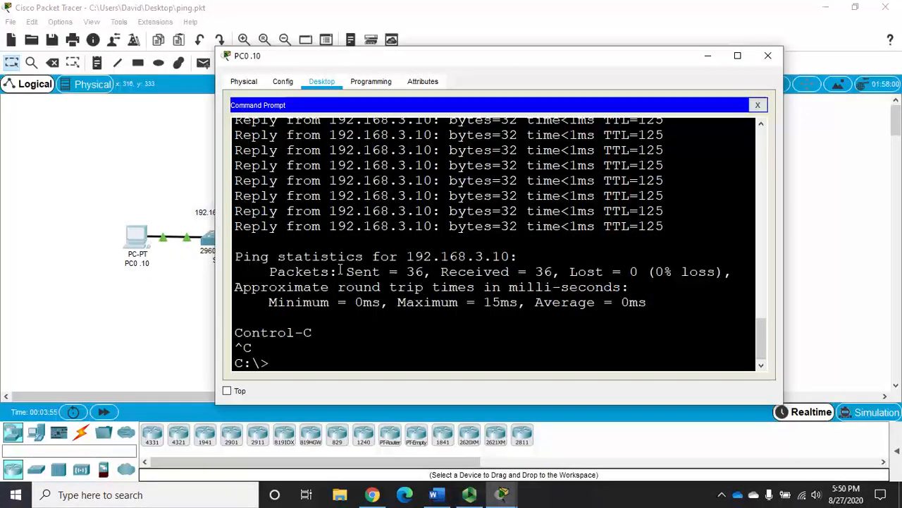
# Enter 'ping -t 192.168.3.10 > test.txt', which PC0 rejects as invalid
pyautogui.write('ping -t 192.168.3.10')
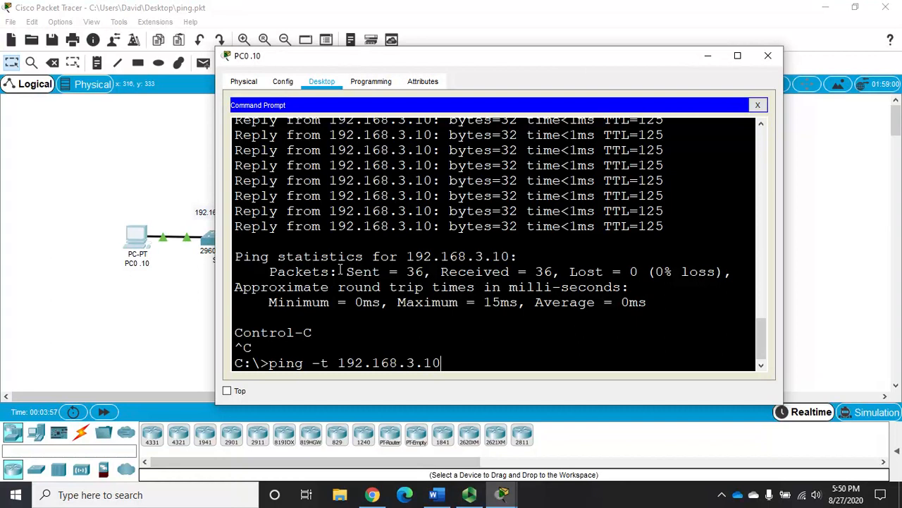
pyautogui.write('>')
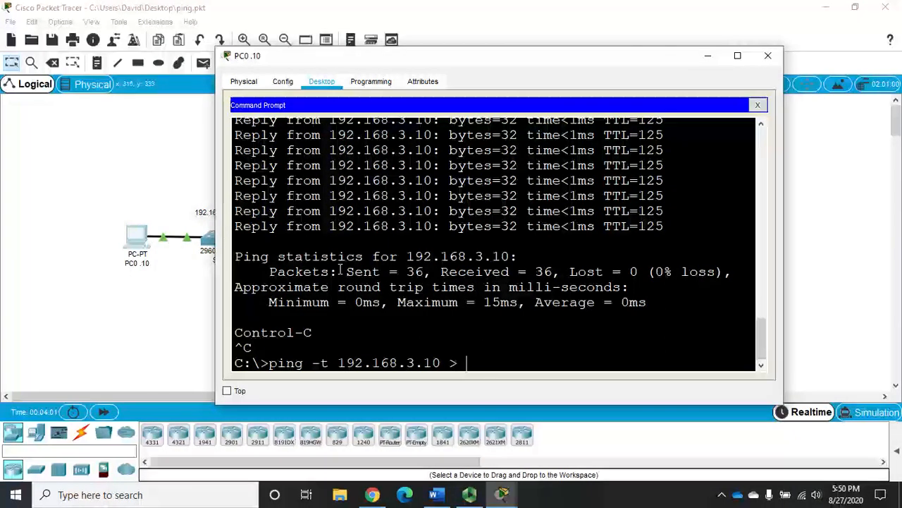
pyautogui.write('test.txt')
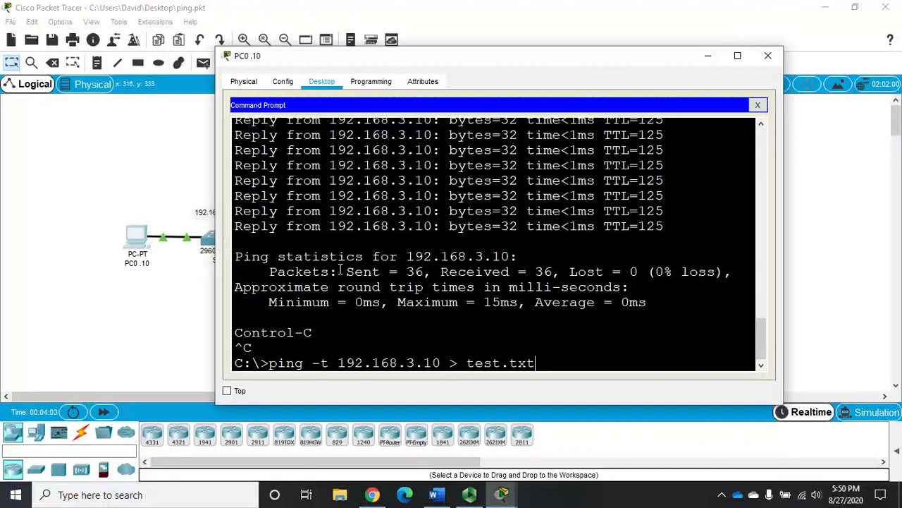
pyautogui.press('enter')
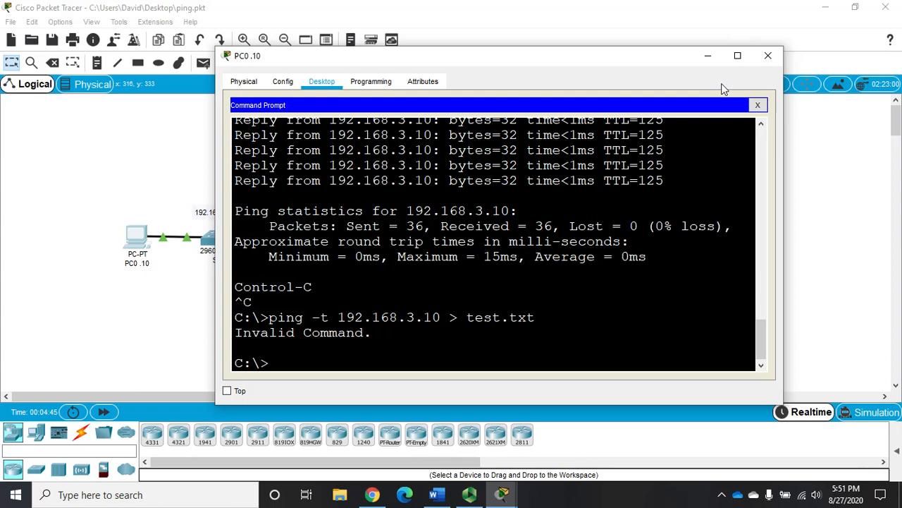
# Close PC0's device window to return to the topology
pyautogui.click(768, 56)
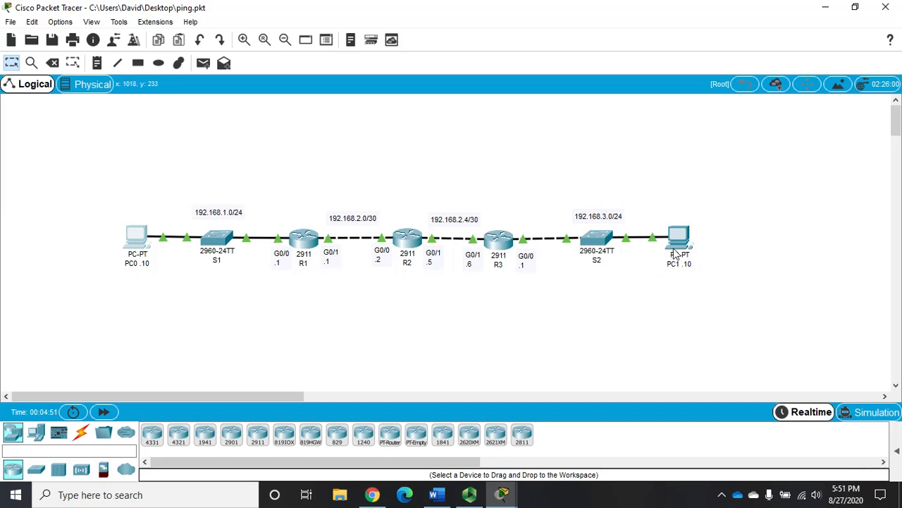
pyautogui.moveTo(281, 263)
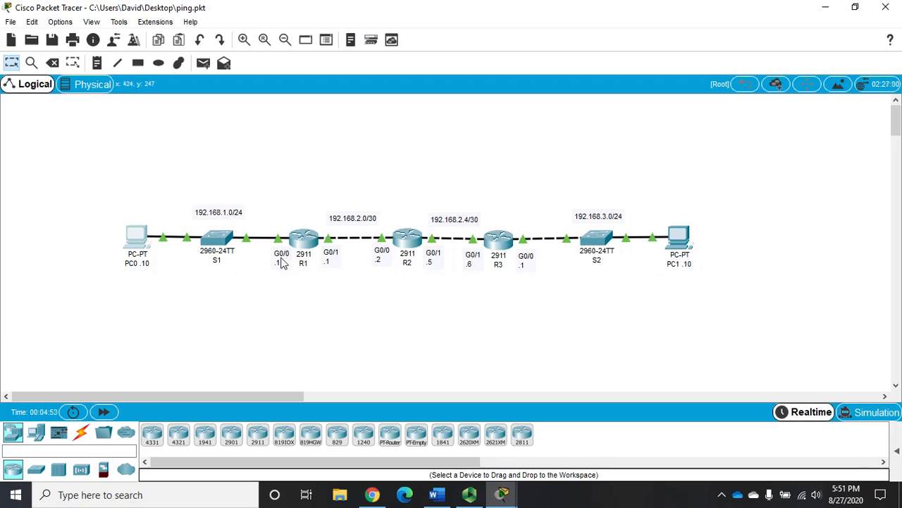
pyautogui.moveTo(333, 247)
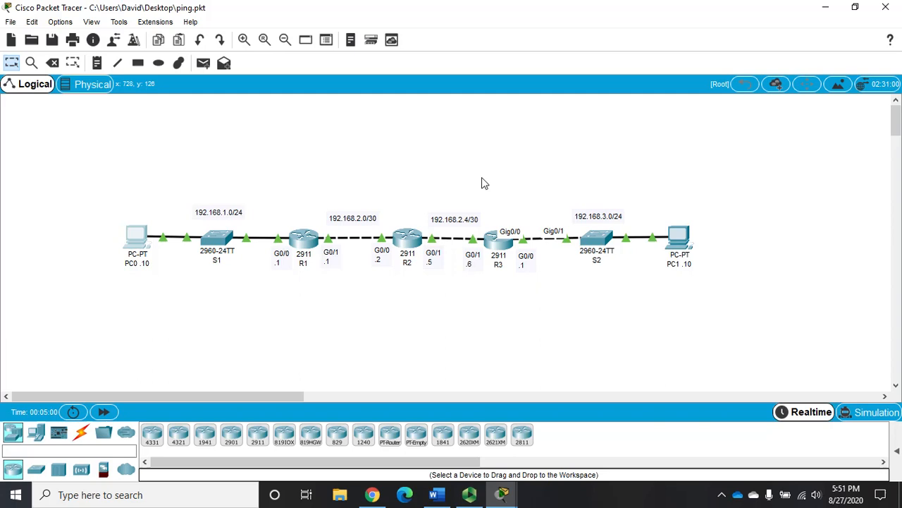
pyautogui.moveTo(435, 297)
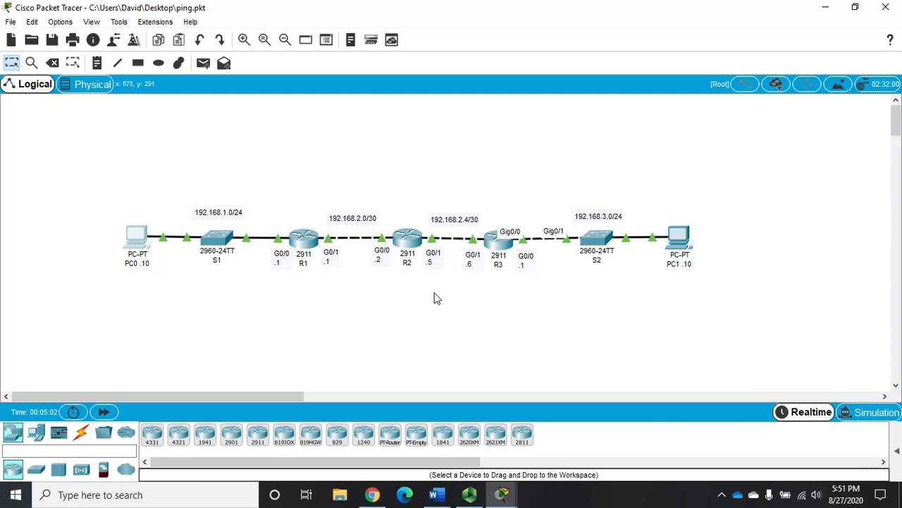
pyautogui.moveTo(668, 252)
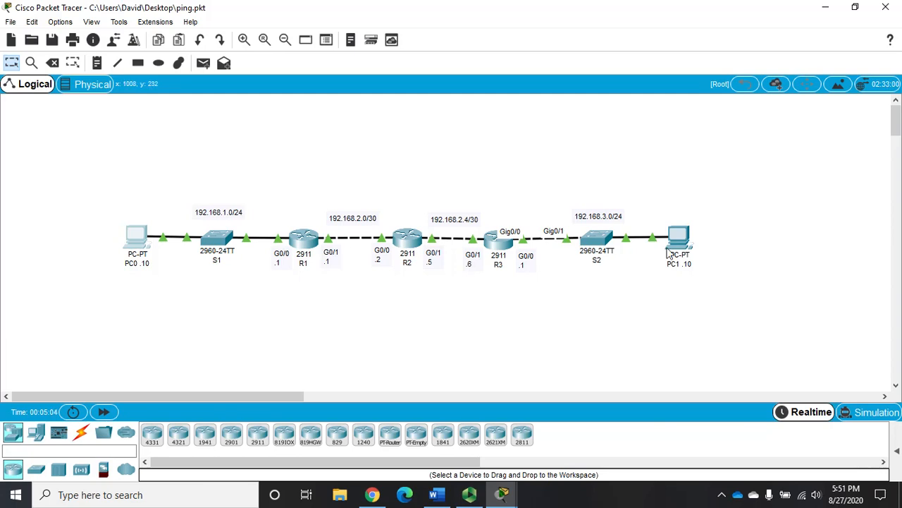
pyautogui.moveTo(313, 243)
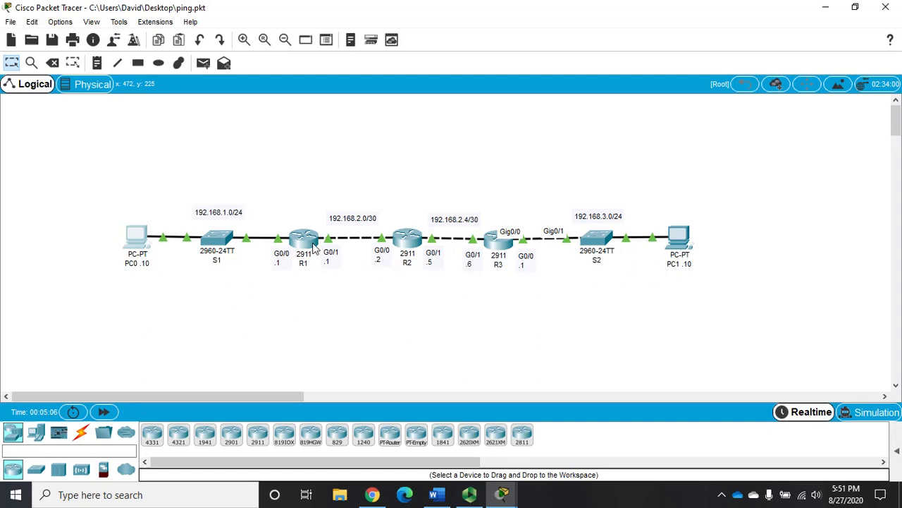
pyautogui.moveTo(616, 263)
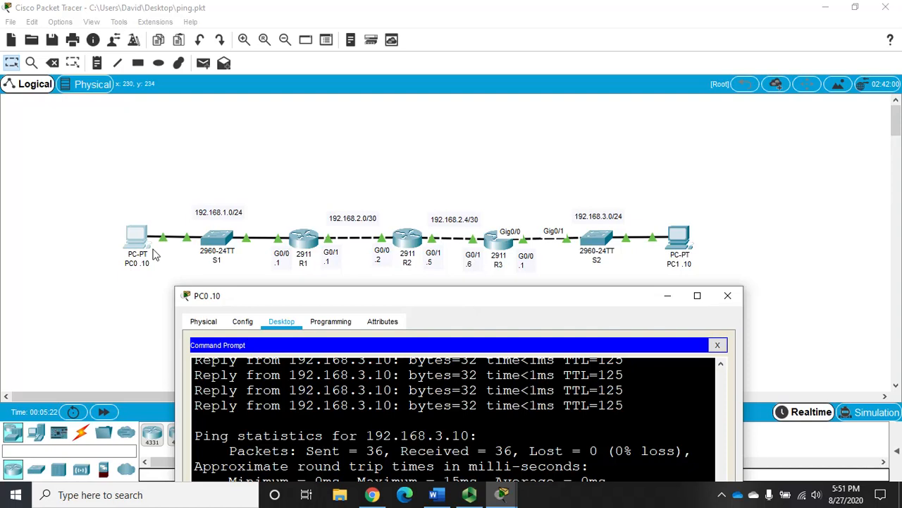
pyautogui.moveTo(570, 299)
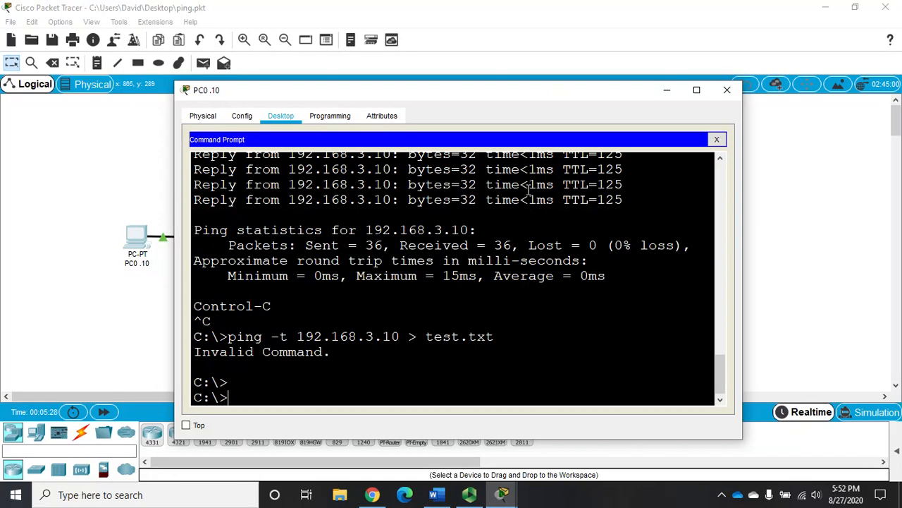
pyautogui.moveTo(551, 305)
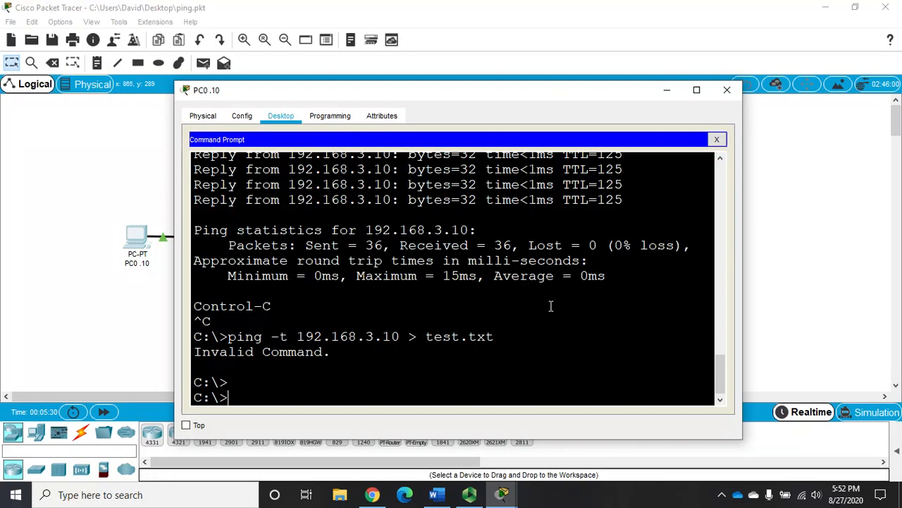
# Run tracert 192.168.3.10 from PC0, completing through four hops
pyautogui.write('trace')
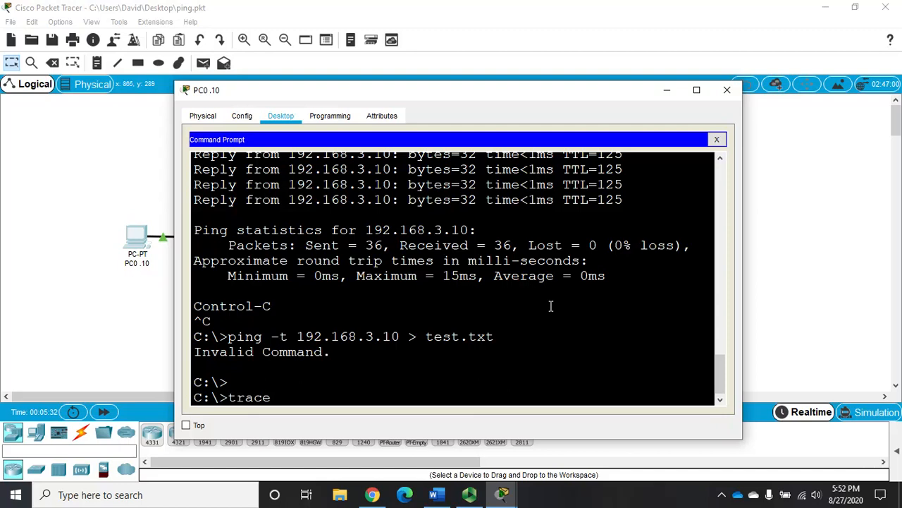
pyautogui.write('rt')
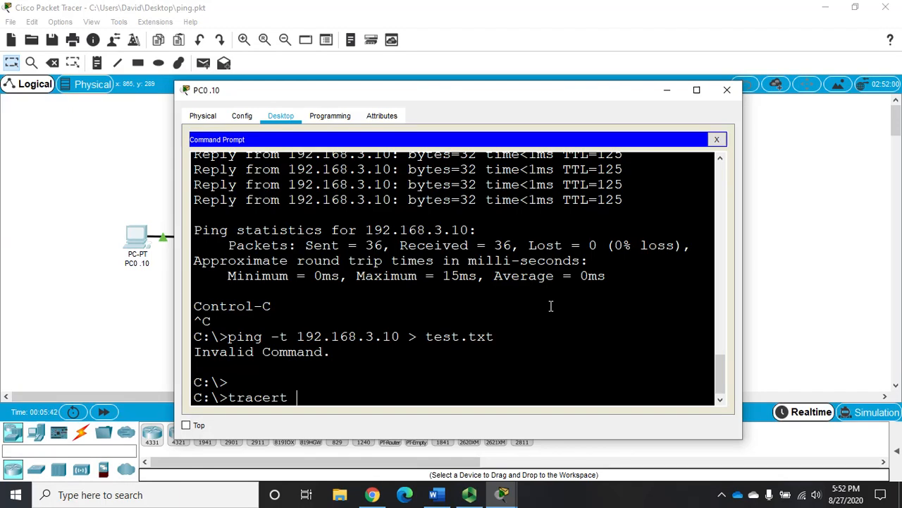
pyautogui.write('192.168.3.10')
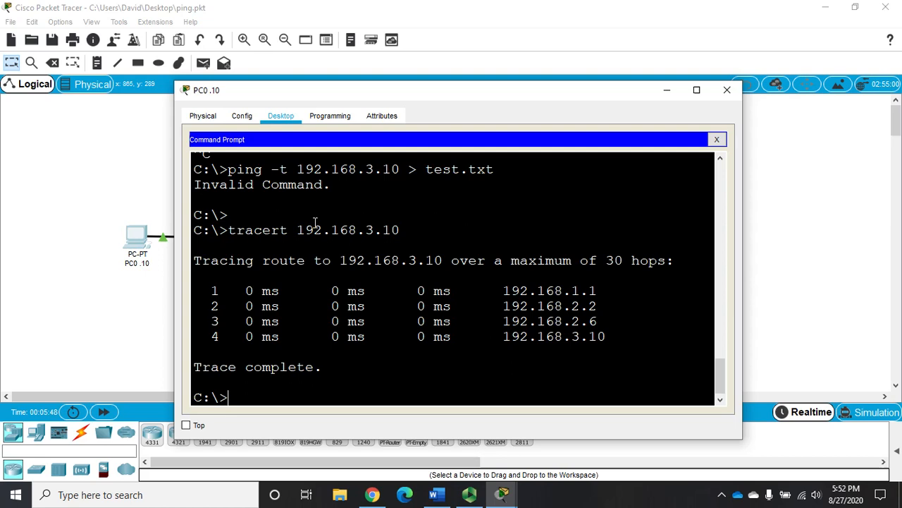
pyautogui.moveTo(502, 92)
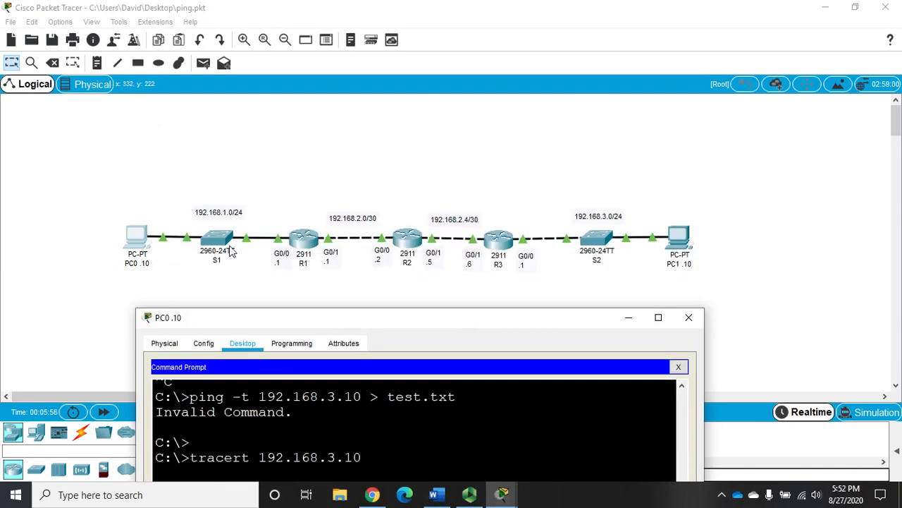
pyautogui.moveTo(294, 272)
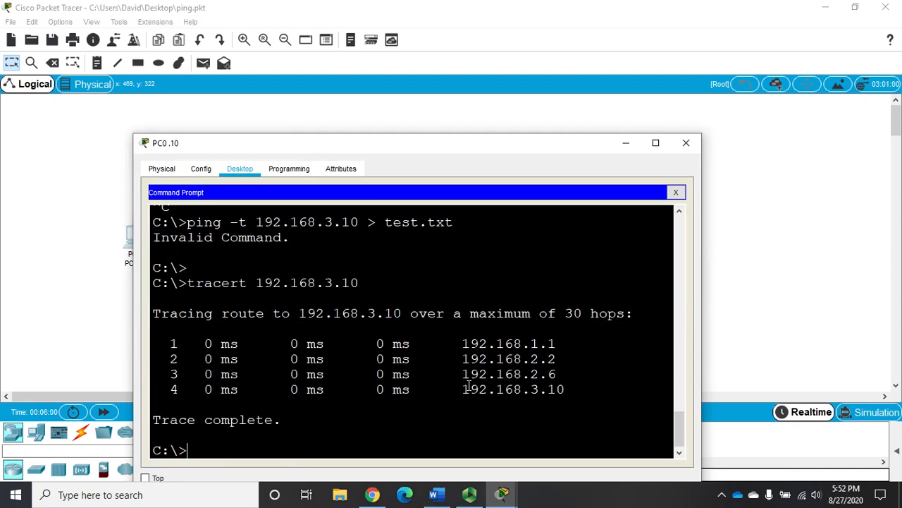
pyautogui.moveTo(680, 120)
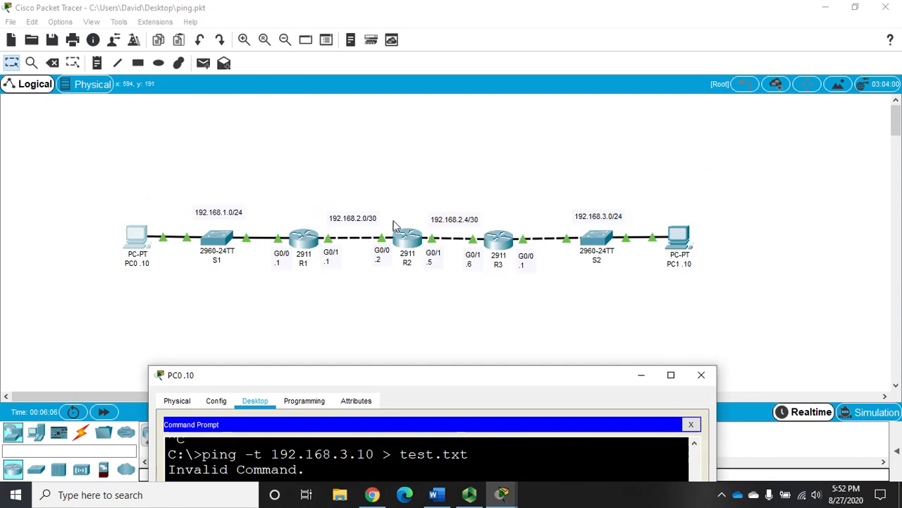
pyautogui.moveTo(465, 254)
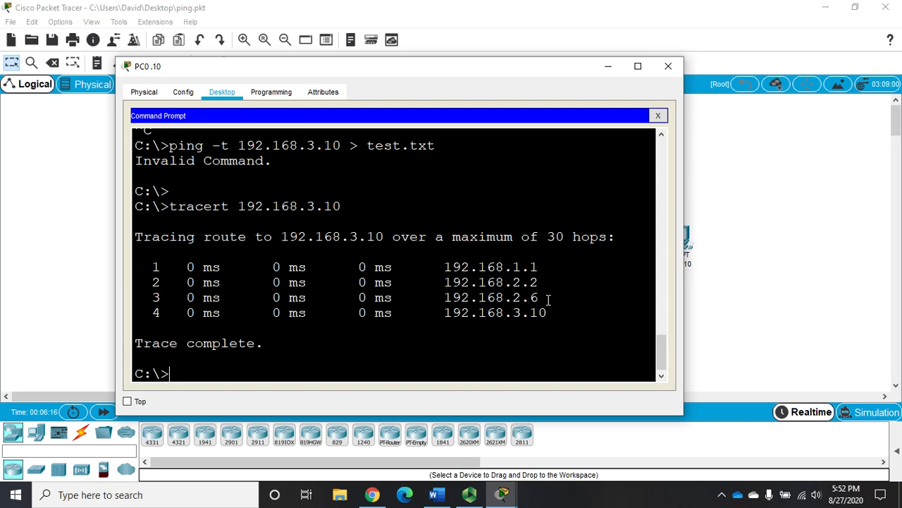
pyautogui.moveTo(592, 286)
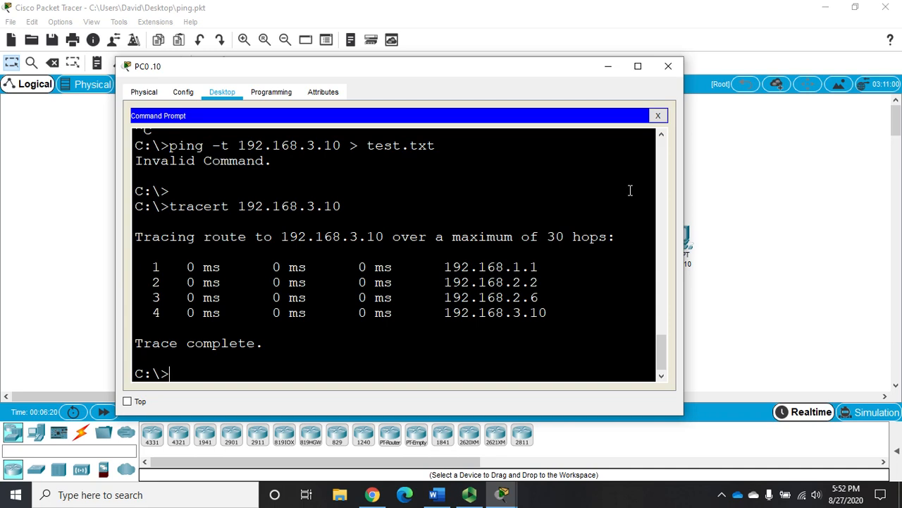
pyautogui.moveTo(667, 65)
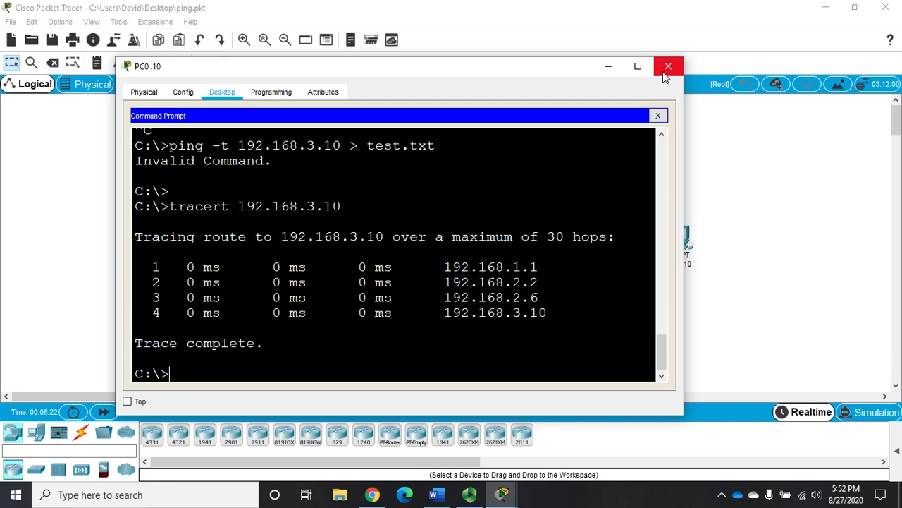
pyautogui.moveTo(668, 65)
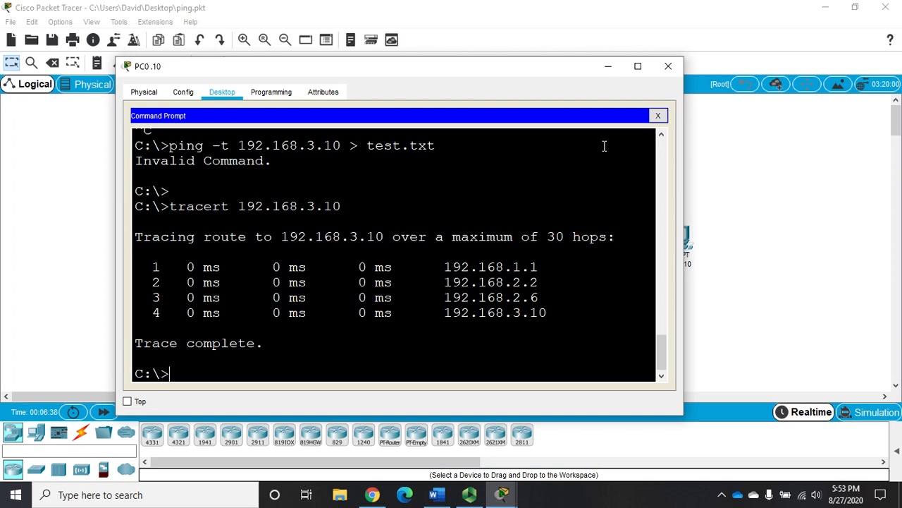
pyautogui.write('e')
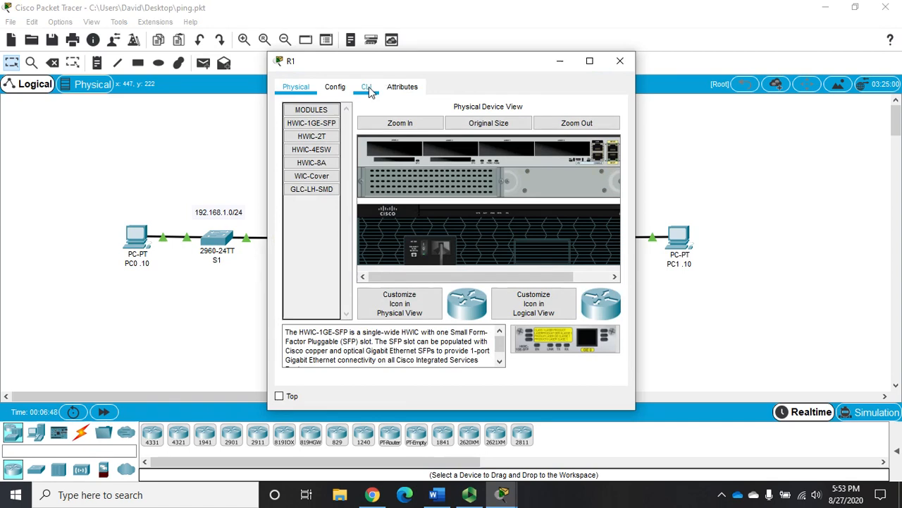
# Switch R1's device window to its CLI tab
pyautogui.click(366, 87)
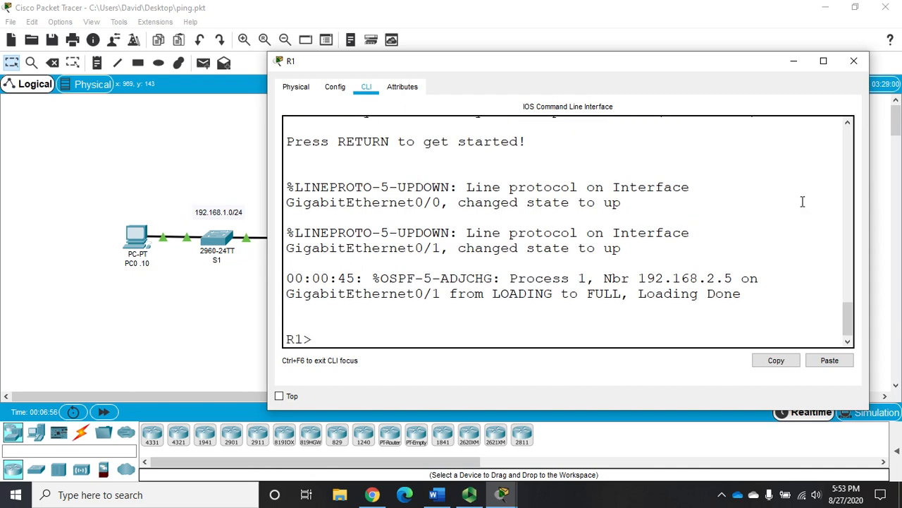
# From R1, ping 192.168.3.10 (5/5), 192.168.3.11 (0/5) and 10.1.1.12 (0/5)
pyautogui.write('ping')
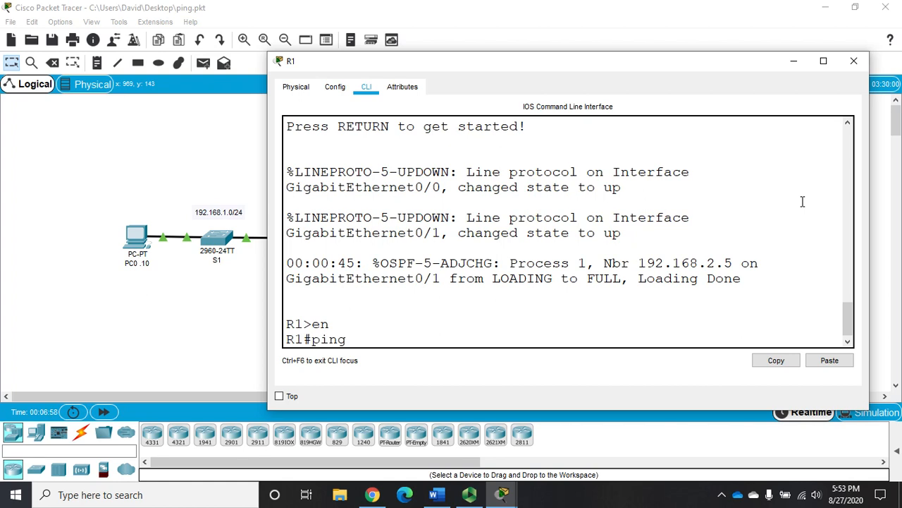
pyautogui.write('192.168.3.10')
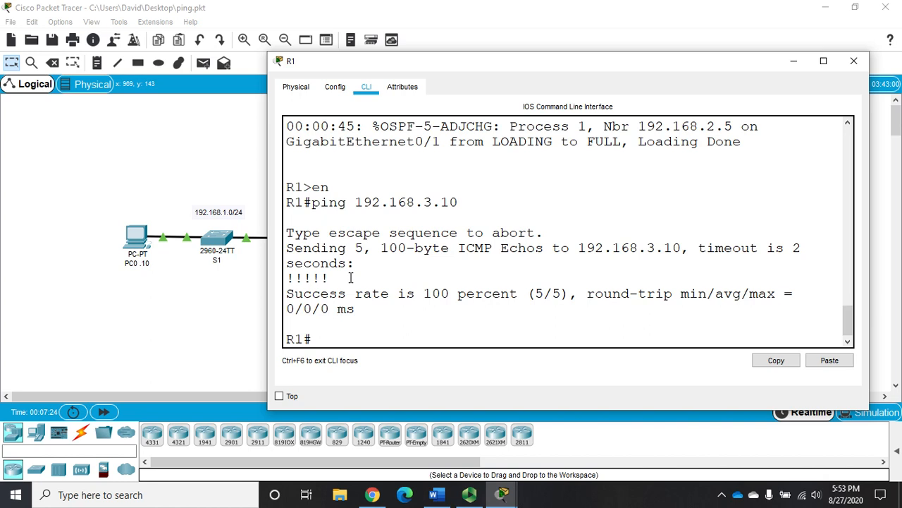
pyautogui.write('ping')
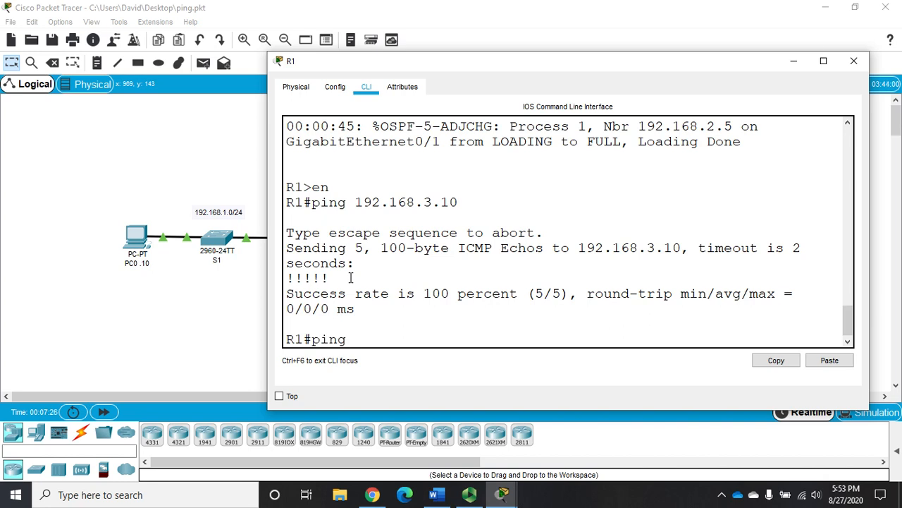
pyautogui.write('192.168.3.11')
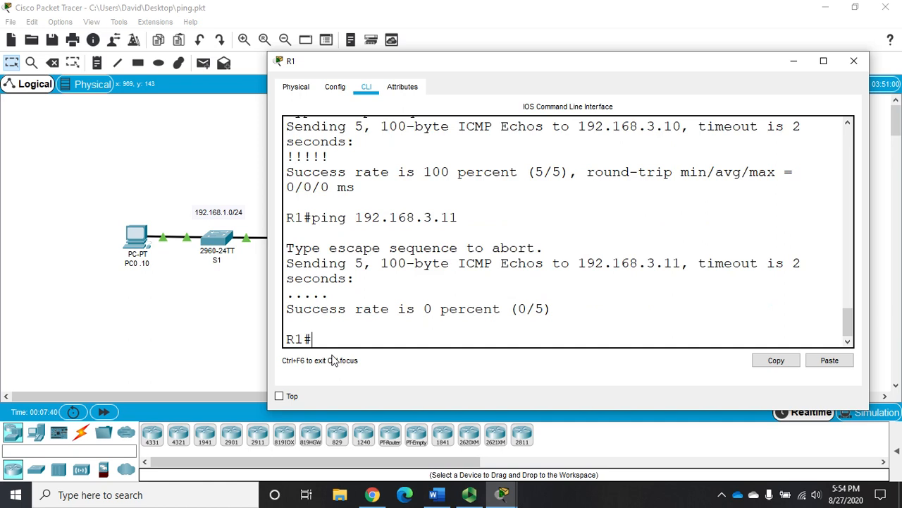
pyautogui.write('ping')
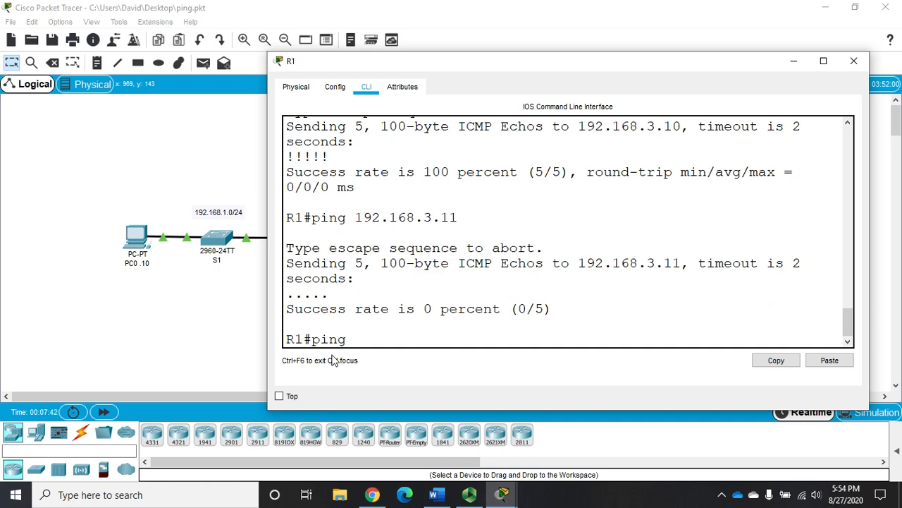
pyautogui.write('10.1.1.12')
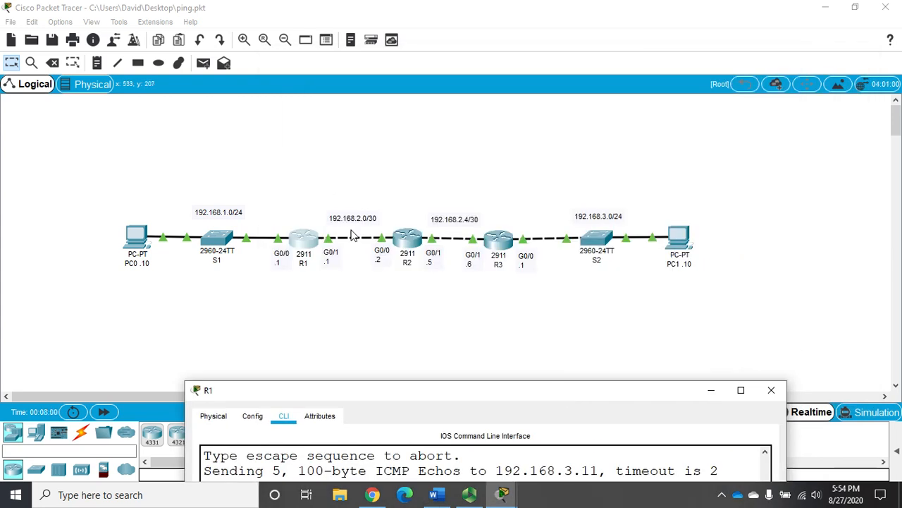
pyautogui.moveTo(381, 257)
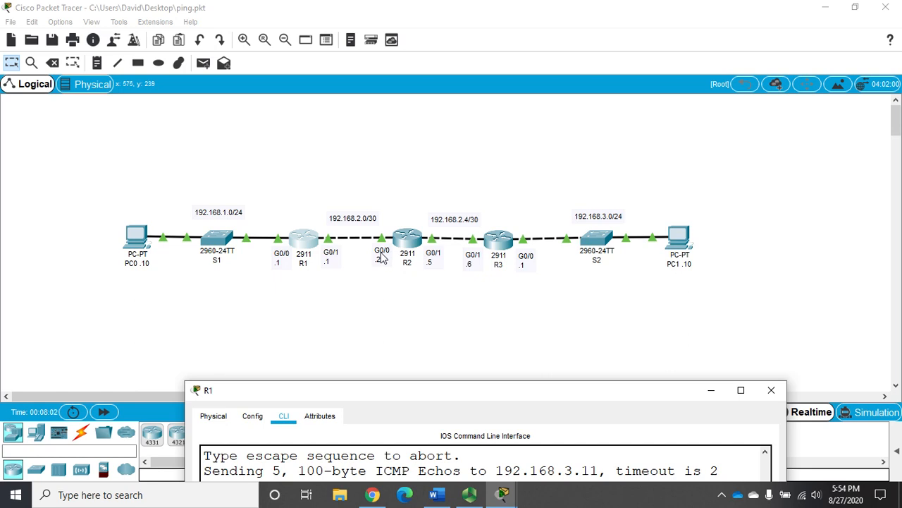
pyautogui.moveTo(313, 246)
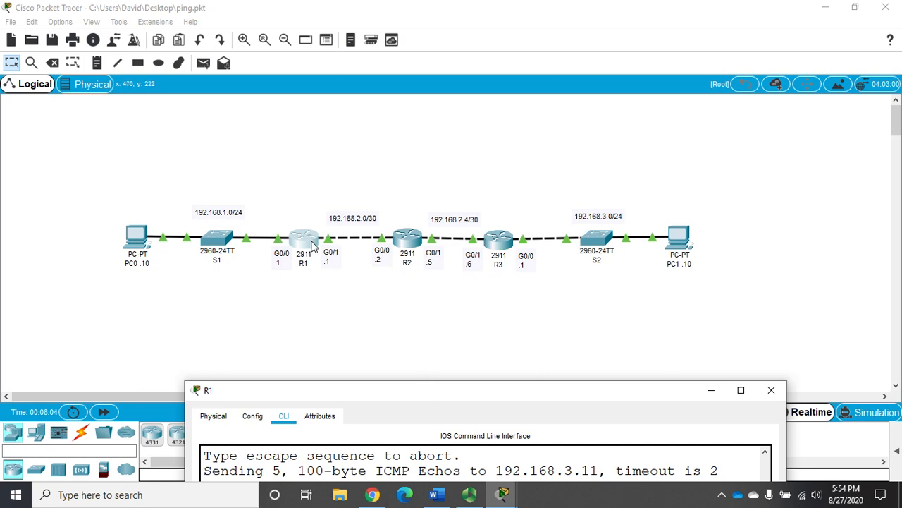
pyautogui.moveTo(402, 392)
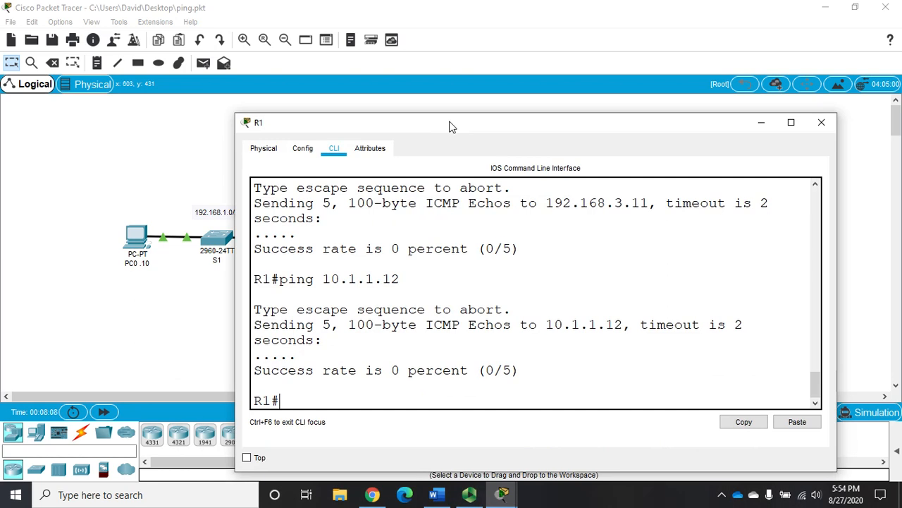
# Ping 192.168.2.2 from R1 and move the console to reveal topology labels
pyautogui.write('ping 192.')
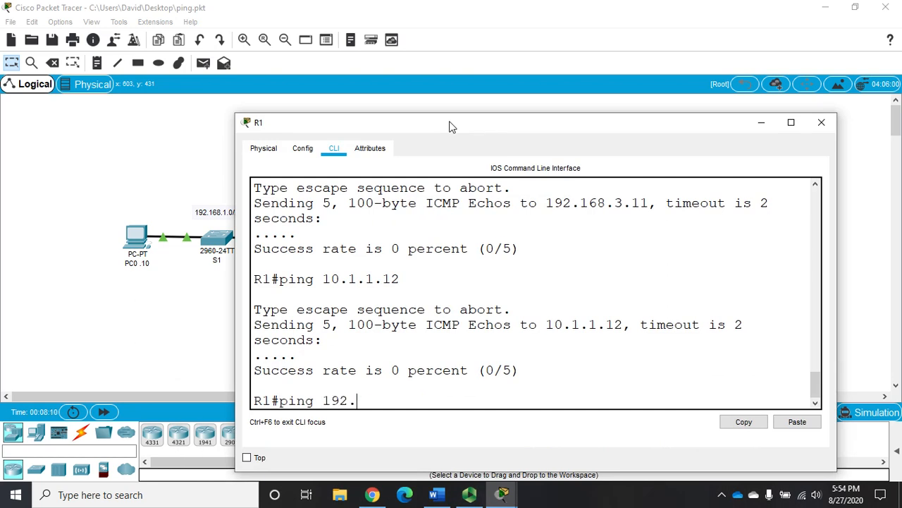
pyautogui.write('168.2.2')
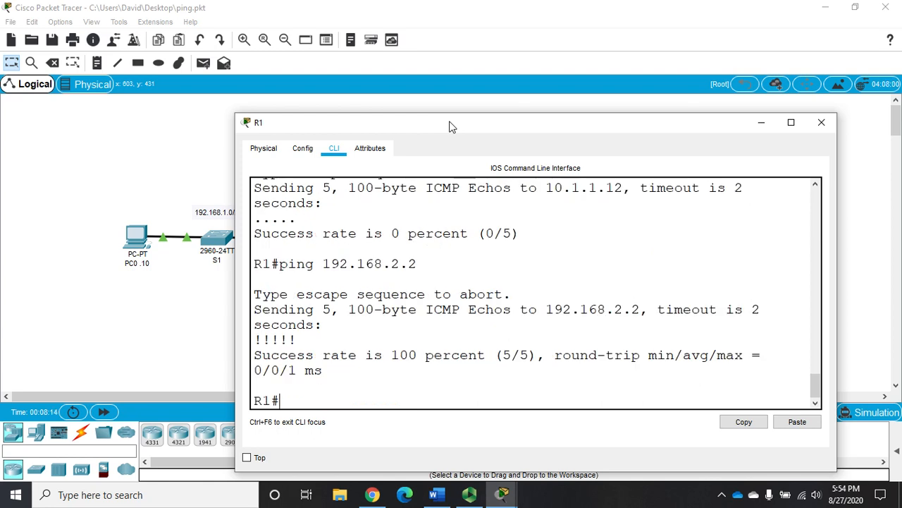
pyautogui.moveTo(452, 122); pyautogui.dragTo(540, 200)
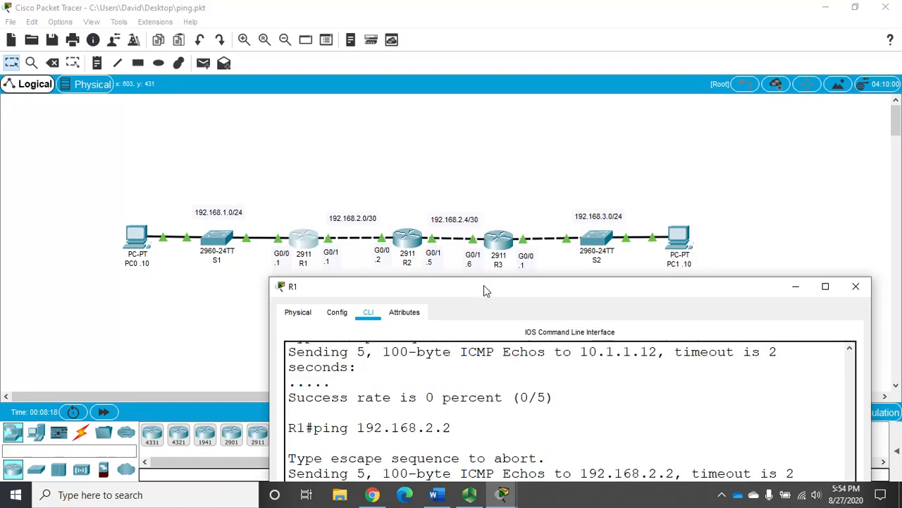
pyautogui.moveTo(277, 247)
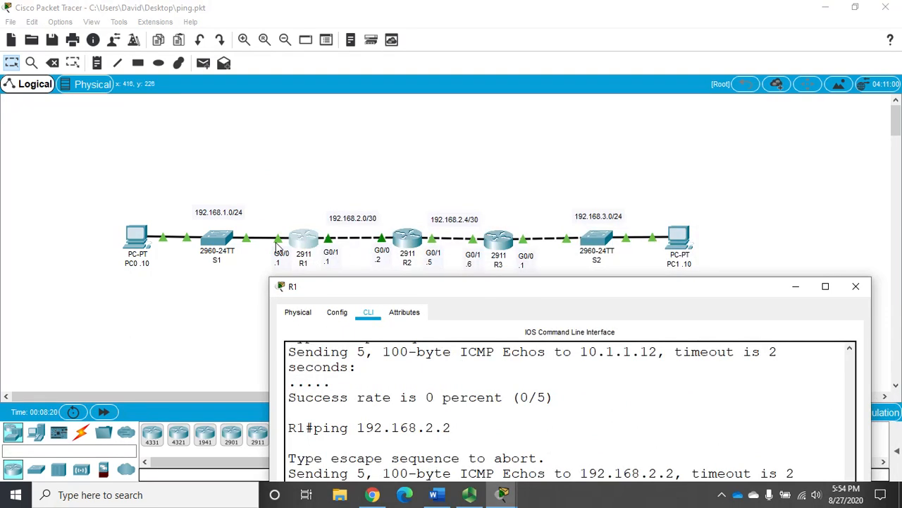
pyautogui.moveTo(315, 235)
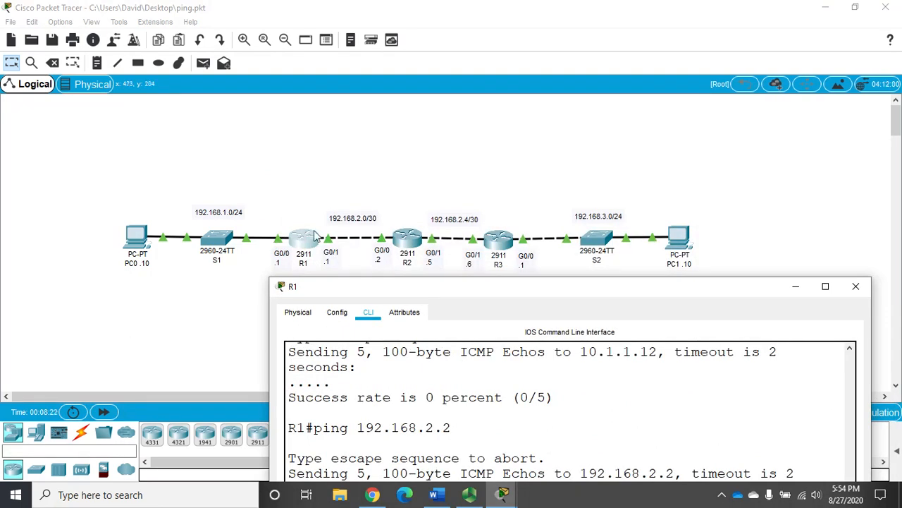
pyautogui.moveTo(331, 253)
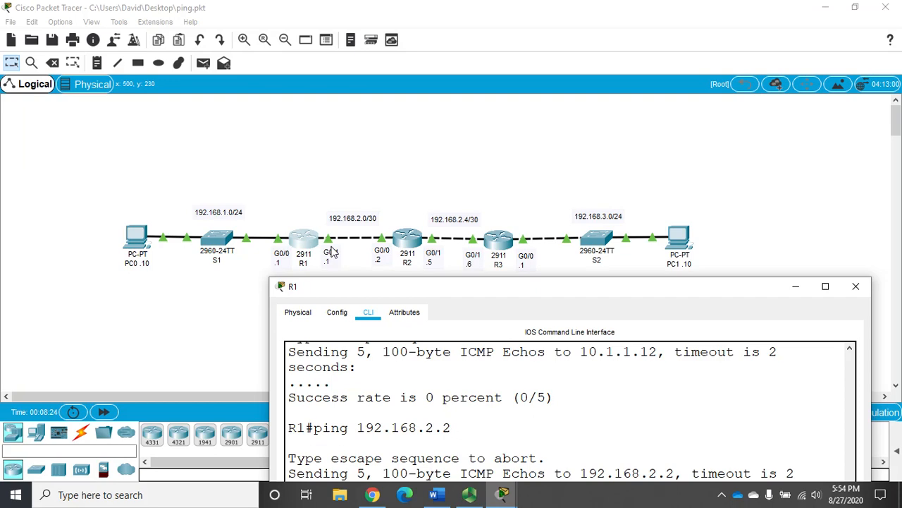
pyautogui.moveTo(333, 243)
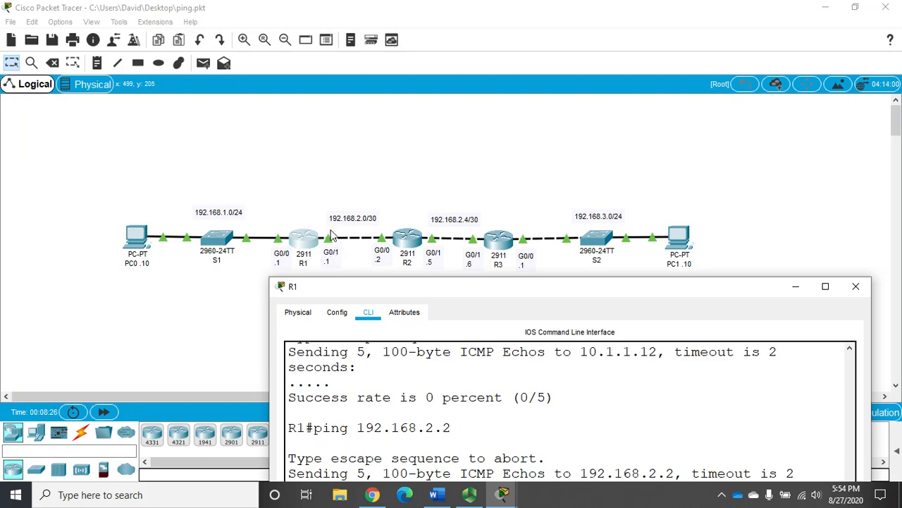
pyautogui.moveTo(332, 243)
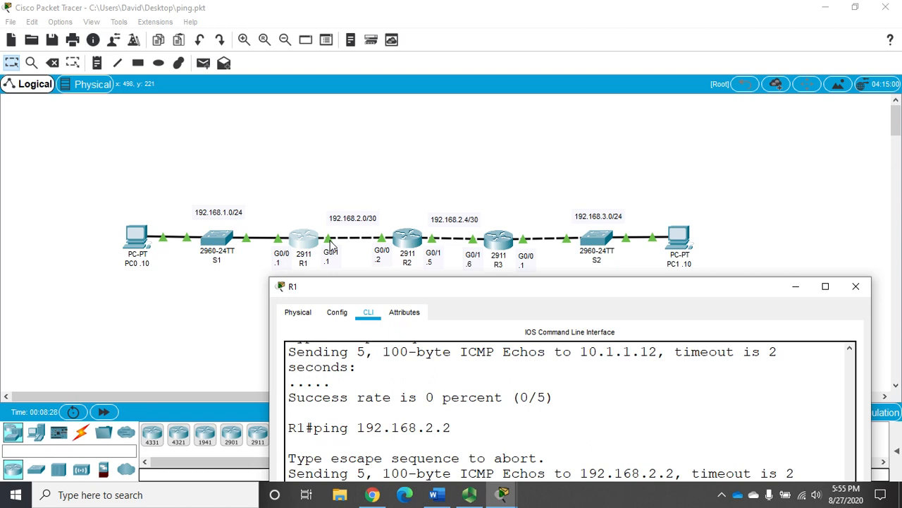
pyautogui.moveTo(381, 219)
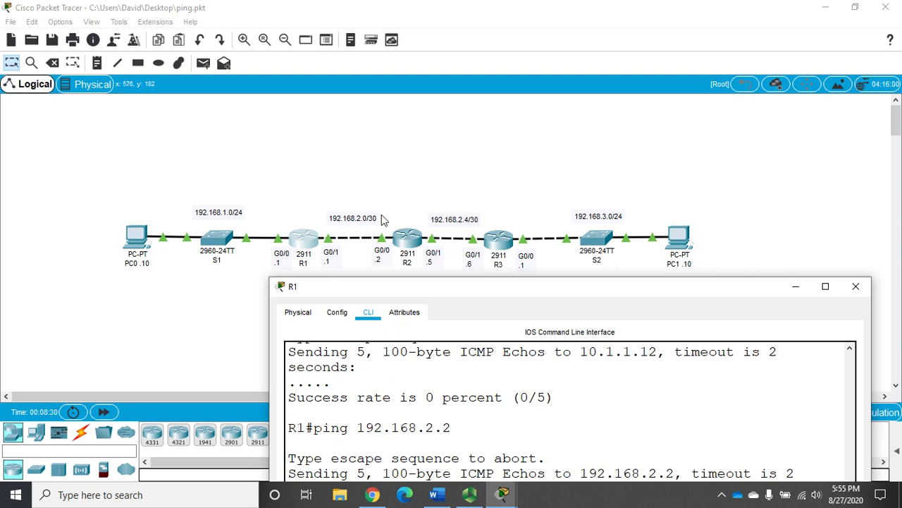
pyautogui.moveTo(367, 236)
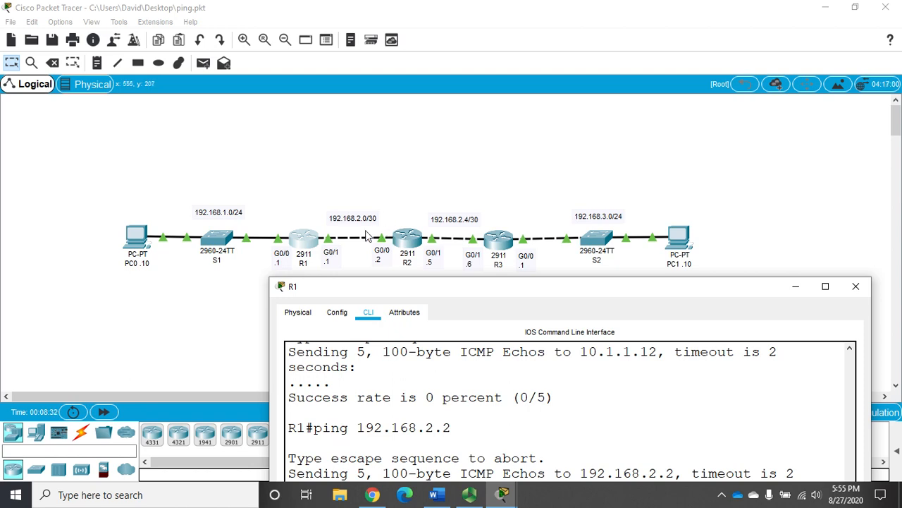
pyautogui.moveTo(327, 244)
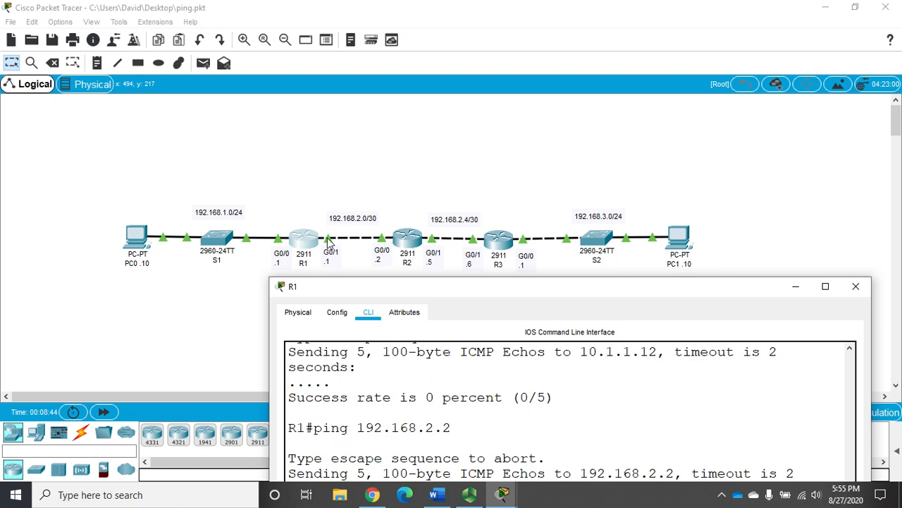
pyautogui.moveTo(323, 245)
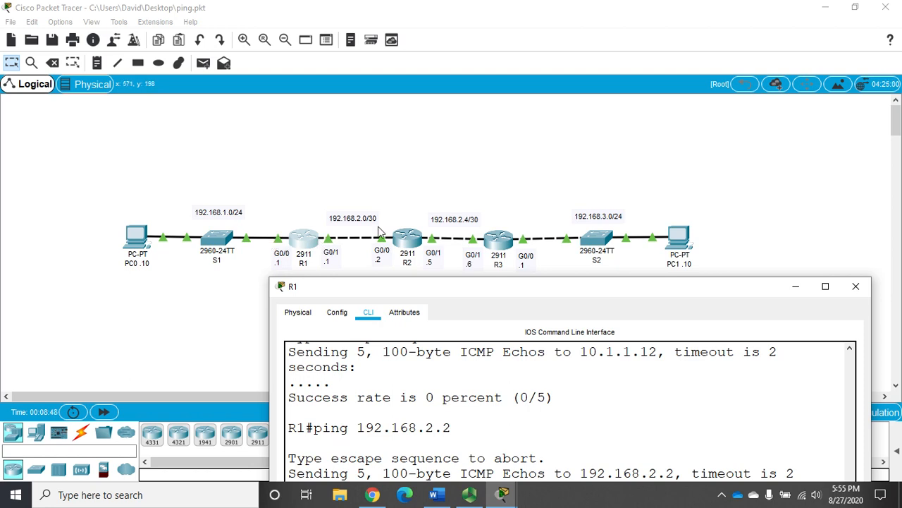
pyautogui.moveTo(407, 232)
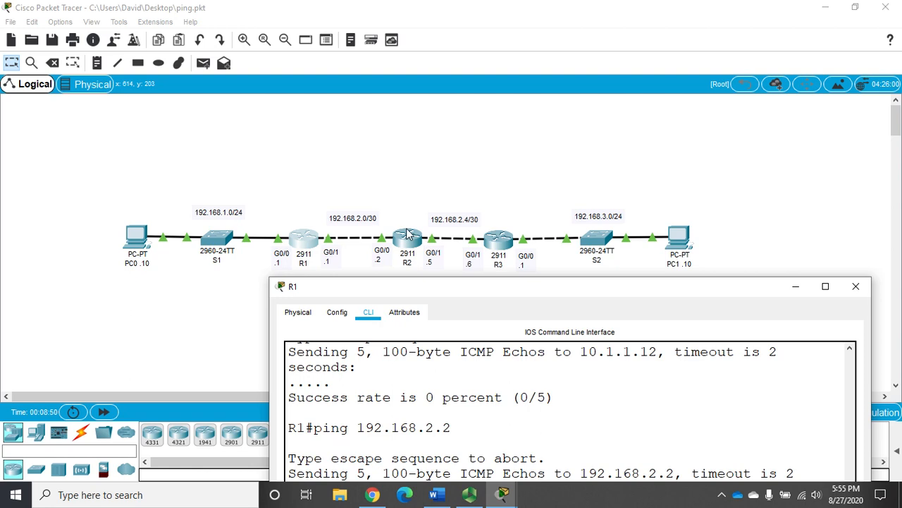
pyautogui.moveTo(300, 238)
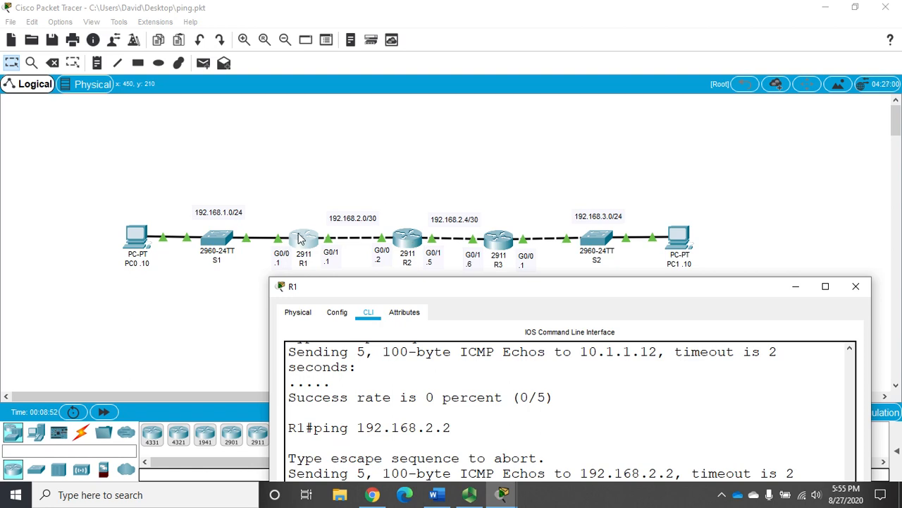
pyautogui.moveTo(307, 245)
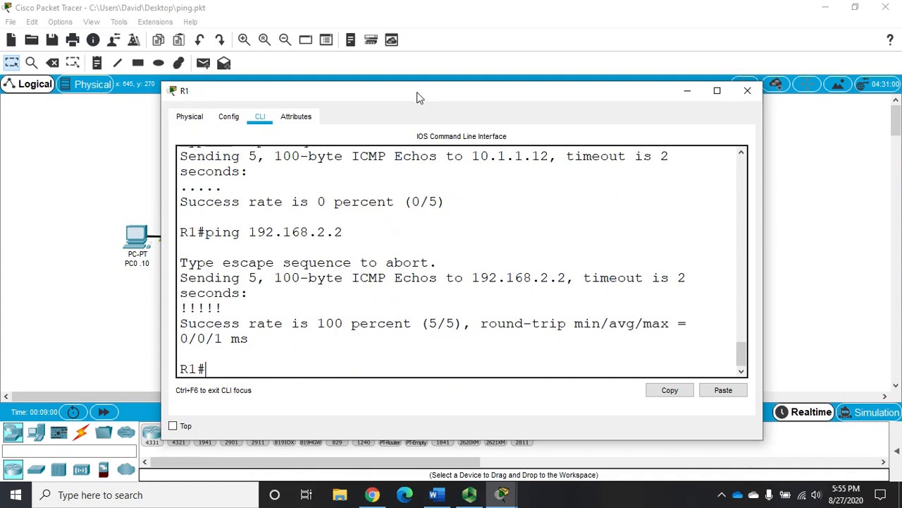
# Reposition the R1 console and enter bare 'ping' to start extended ping
pyautogui.moveTo(420, 90); pyautogui.dragTo(467, 64)
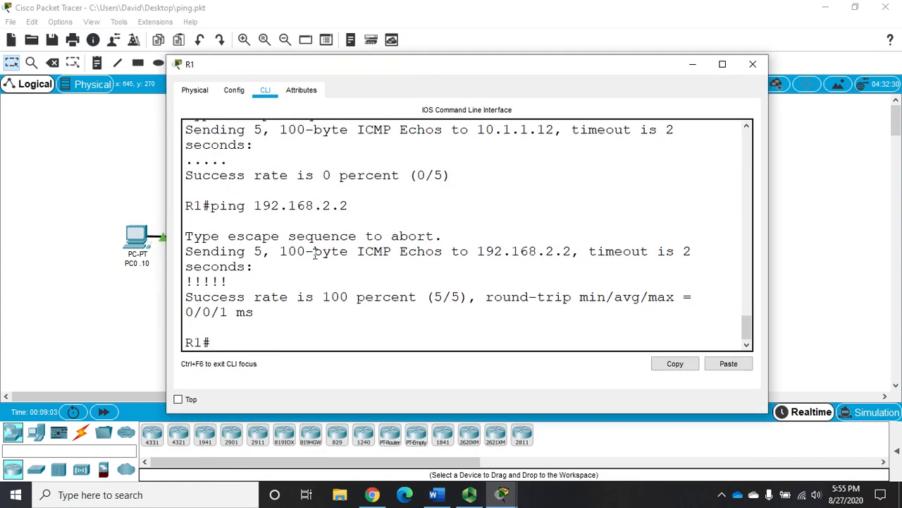
pyautogui.moveTo(280, 251); pyautogui.dragTo(437, 251)
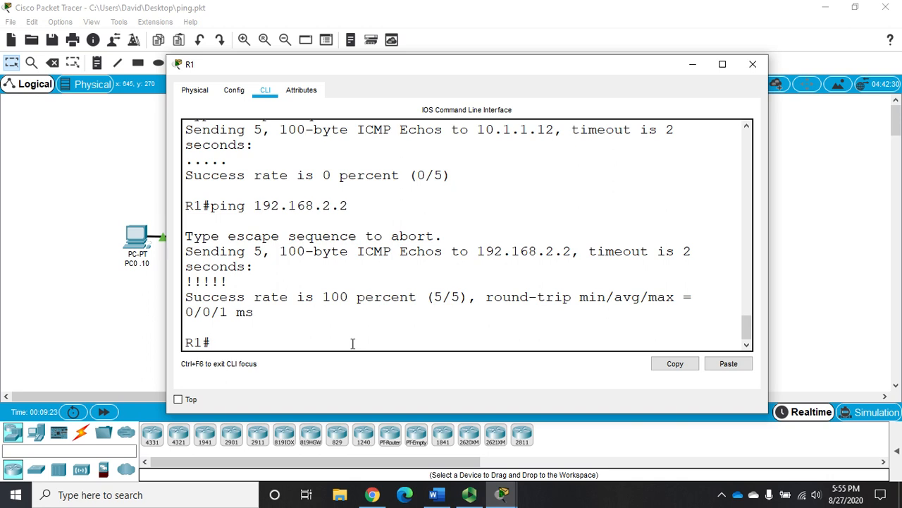
pyautogui.write('ping')
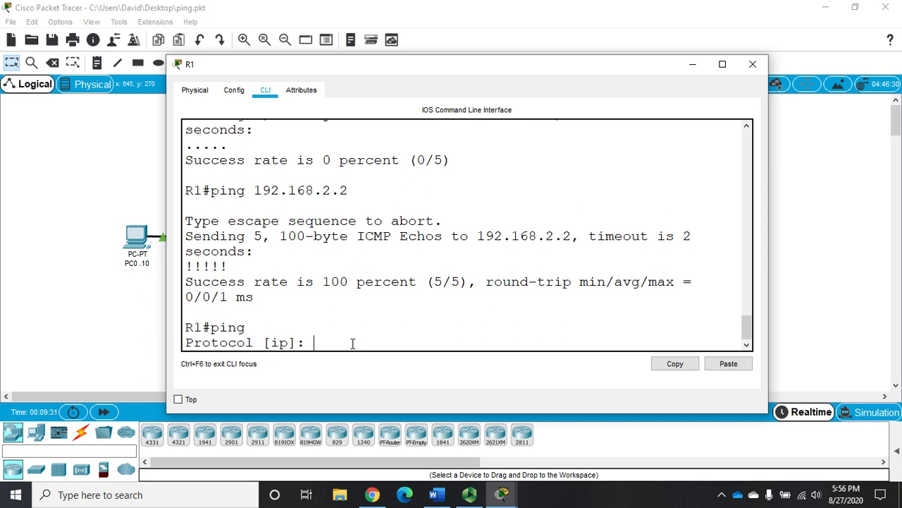
# Set the extended ping target 192.168.2.2, repeat count 10 and 1000-byte datagram size
pyautogui.press('enter')
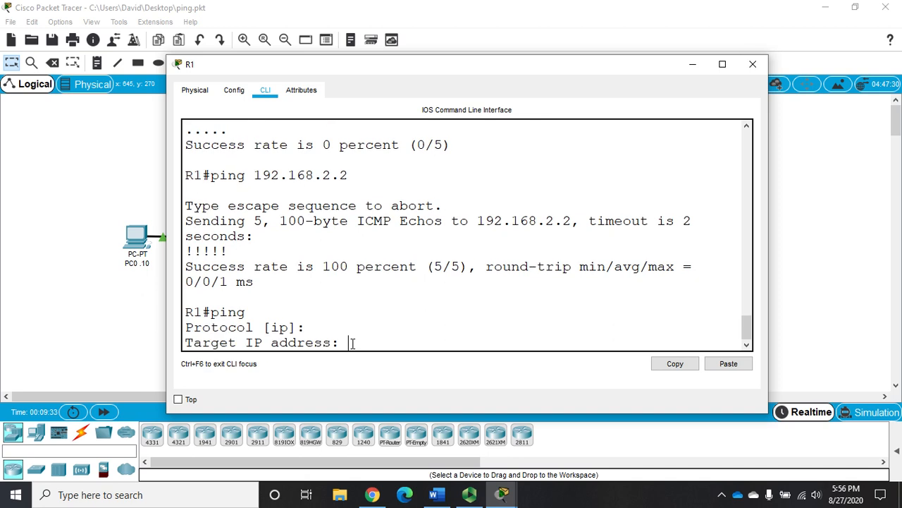
pyautogui.write('192')
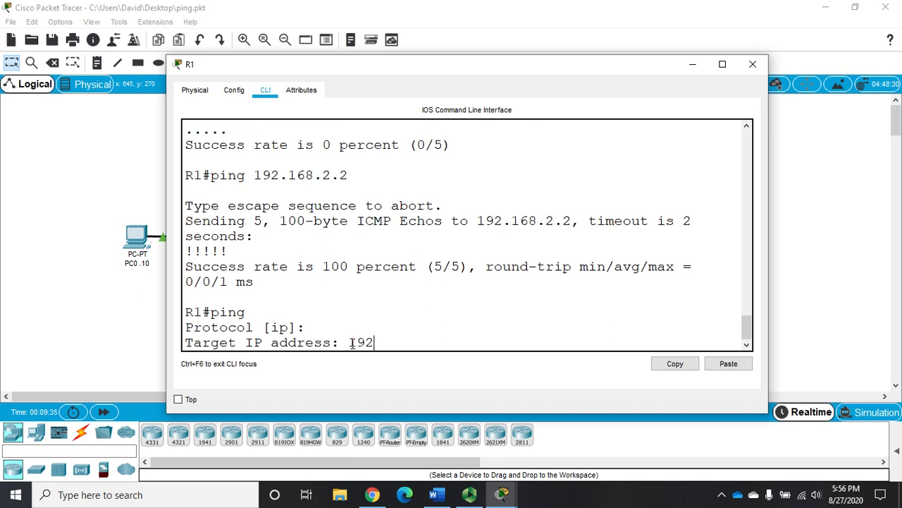
pyautogui.write('.168.2.2')
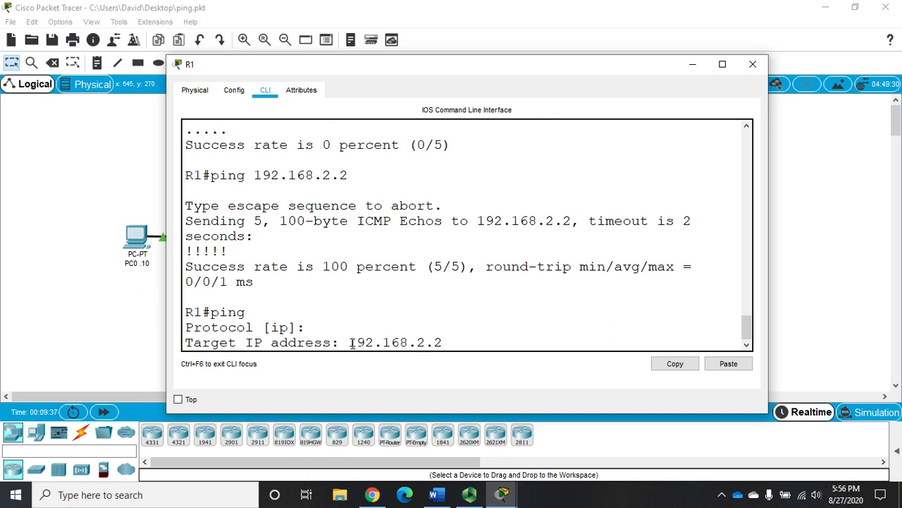
pyautogui.press('enter')
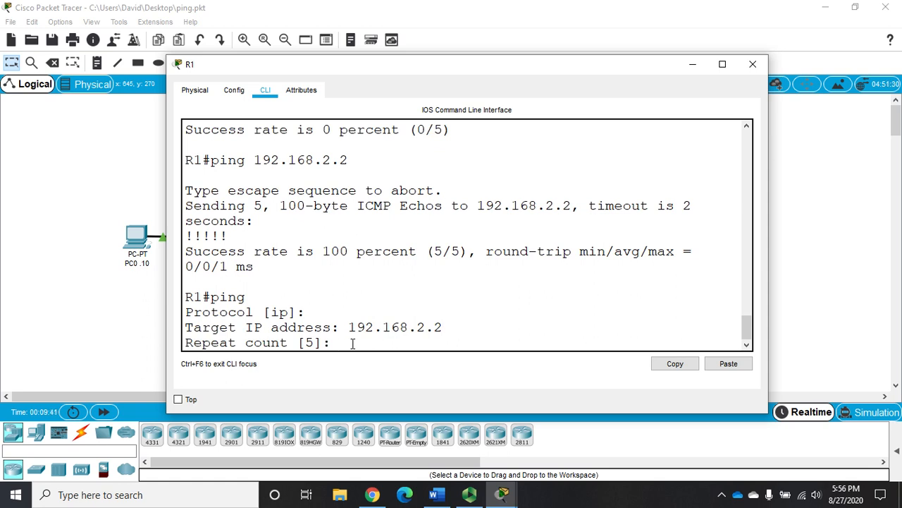
pyautogui.write('1')
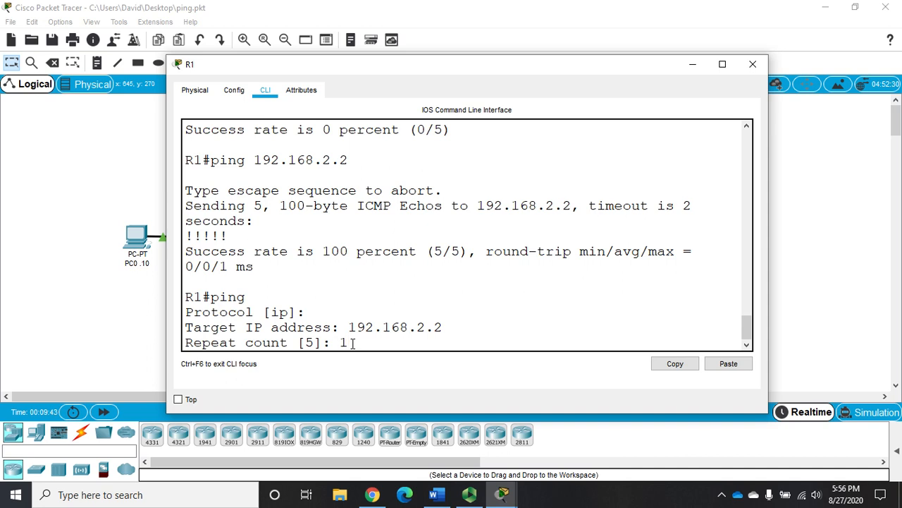
pyautogui.write('0')
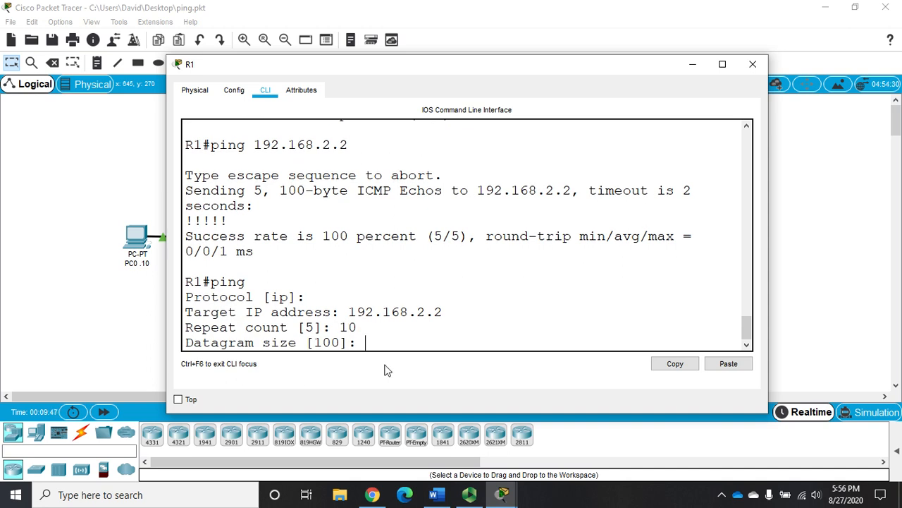
pyautogui.write('1000')
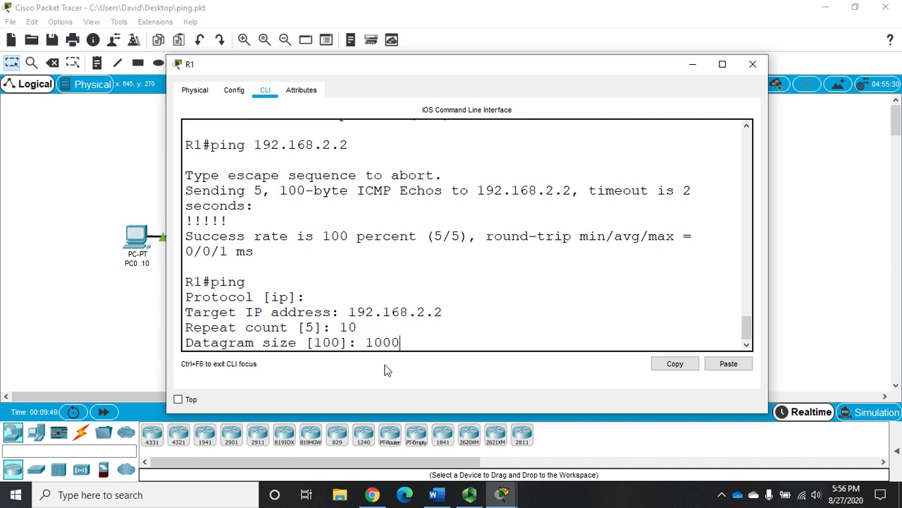
pyautogui.press('enter')
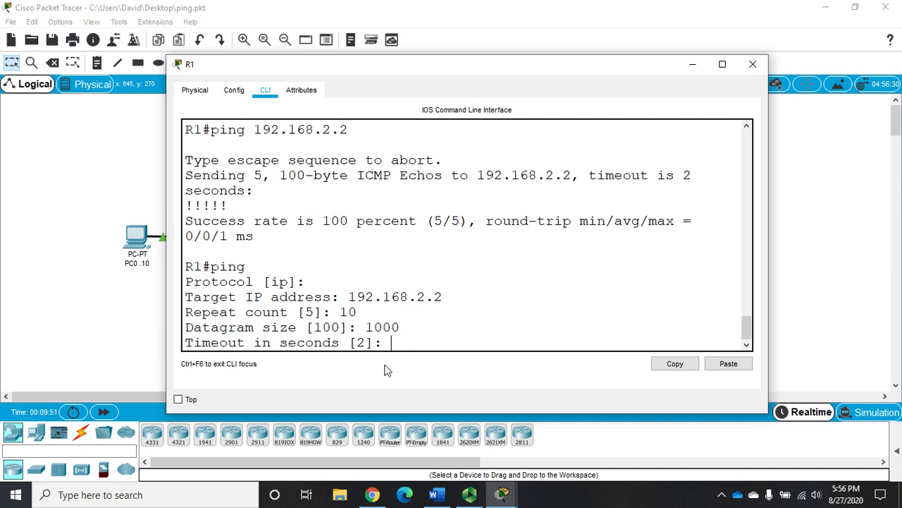
# Source the ping from 192.168.1.1, keep the remaining defaults, and run it
pyautogui.press('enter')
pyautogui.write('y')
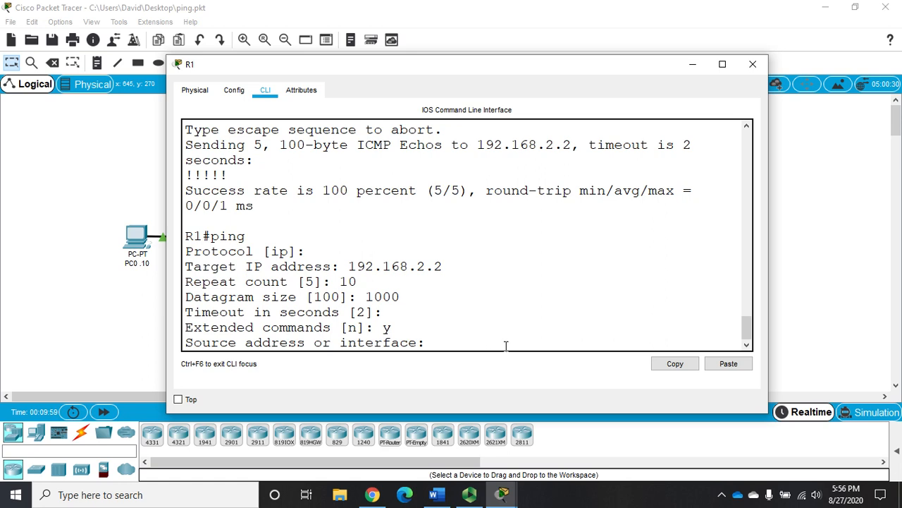
pyautogui.write('192.18')
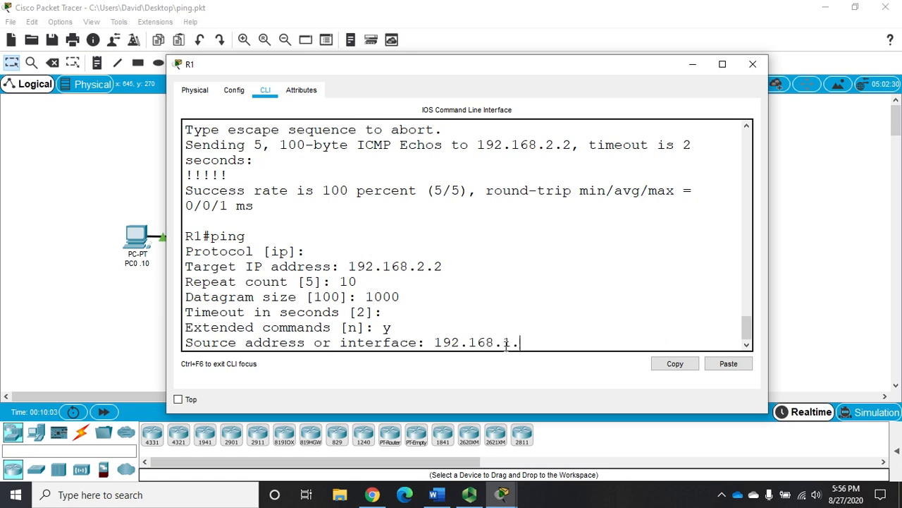
pyautogui.press('enter')
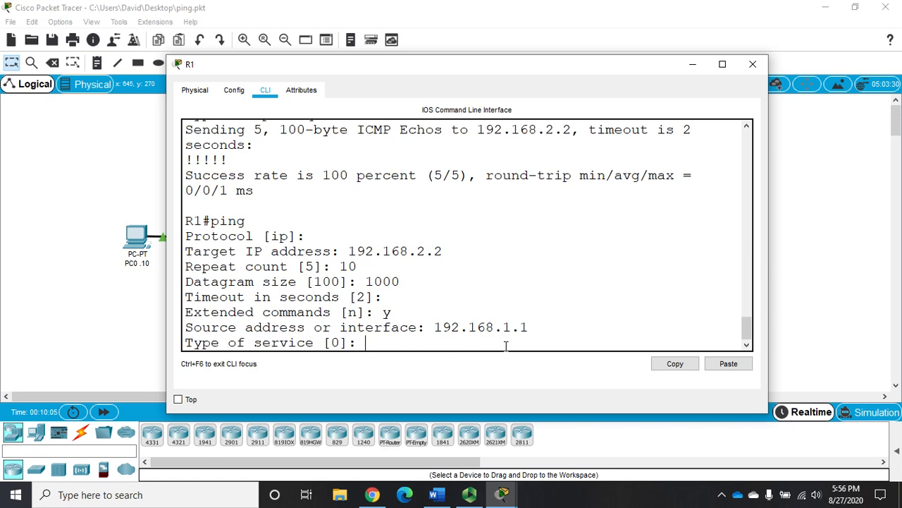
pyautogui.press('enter')
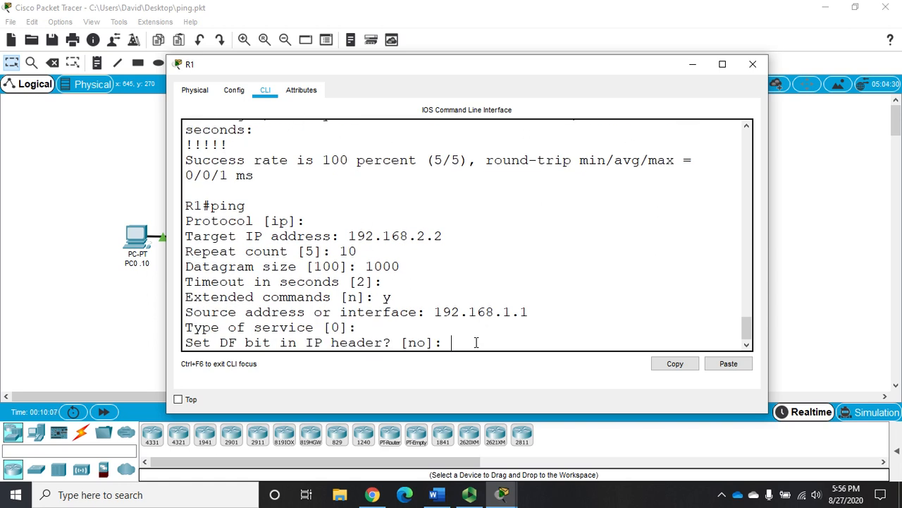
pyautogui.press('enter')
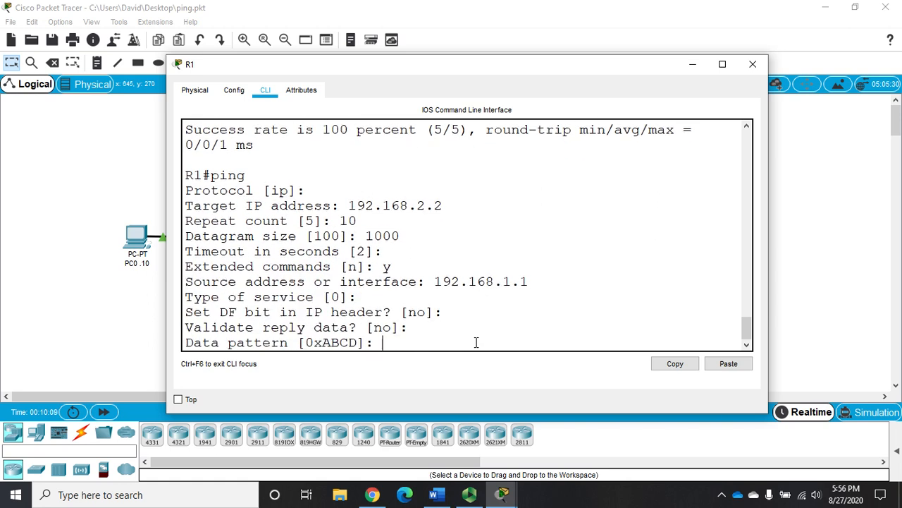
pyautogui.press('enter')
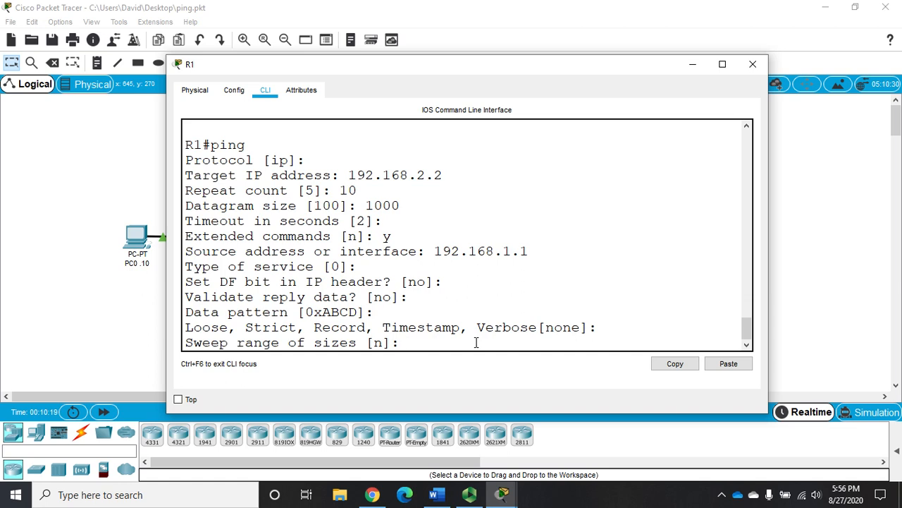
pyautogui.press('enter')
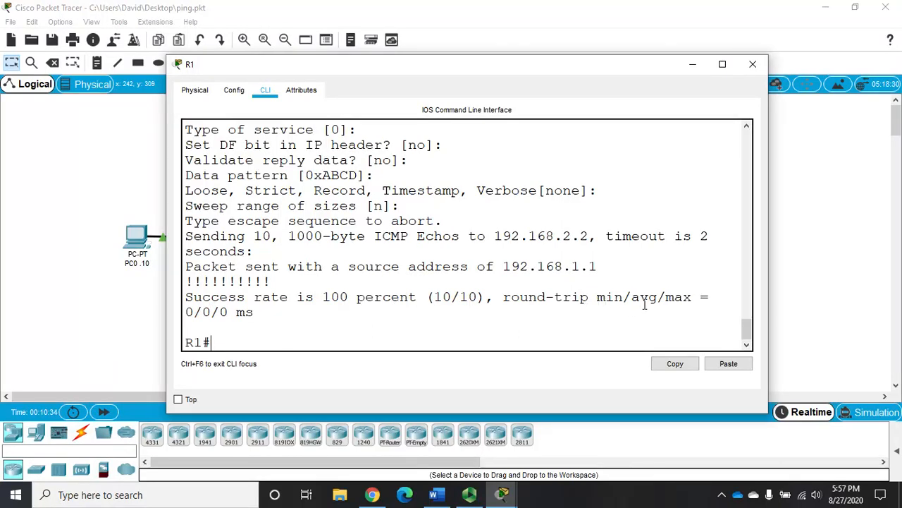
# Enter the command traceroute 192.168.3.10 at R1's prompt
pyautogui.moveTo(185, 311); pyautogui.dragTo(252, 312)
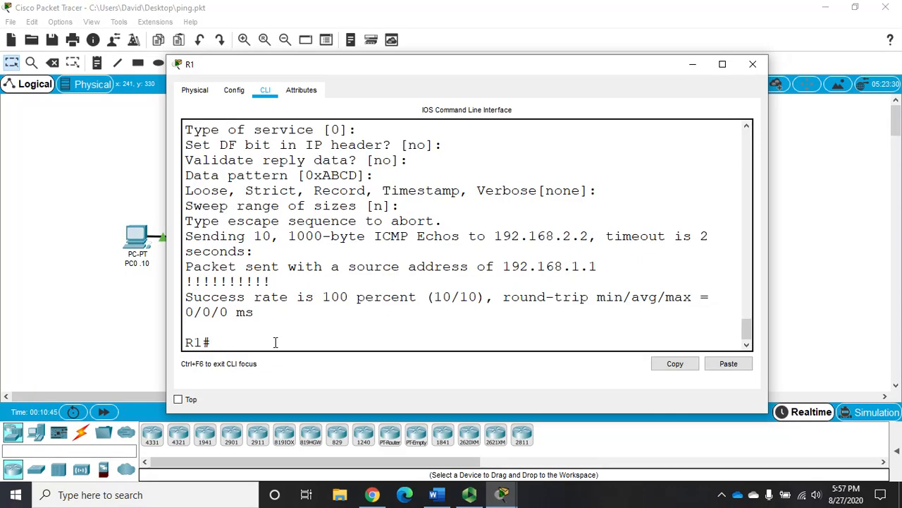
pyautogui.write('tra')
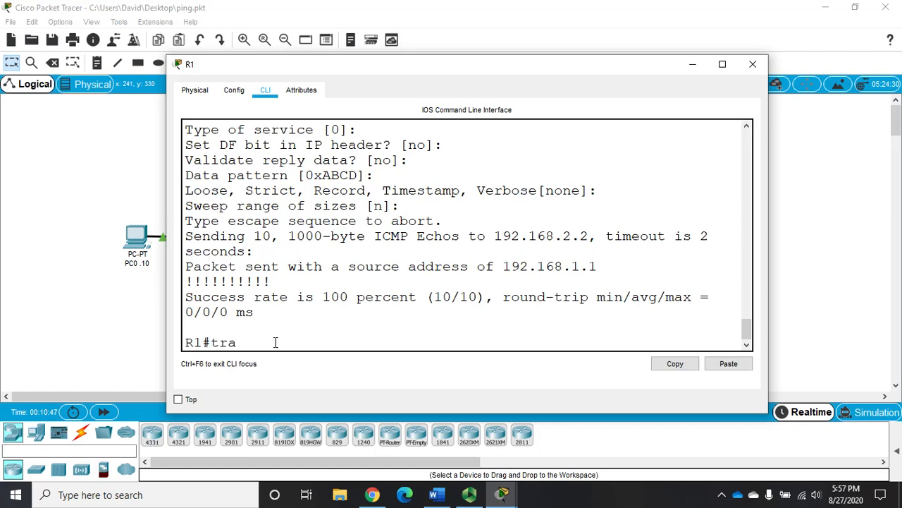
pyautogui.write('ce')
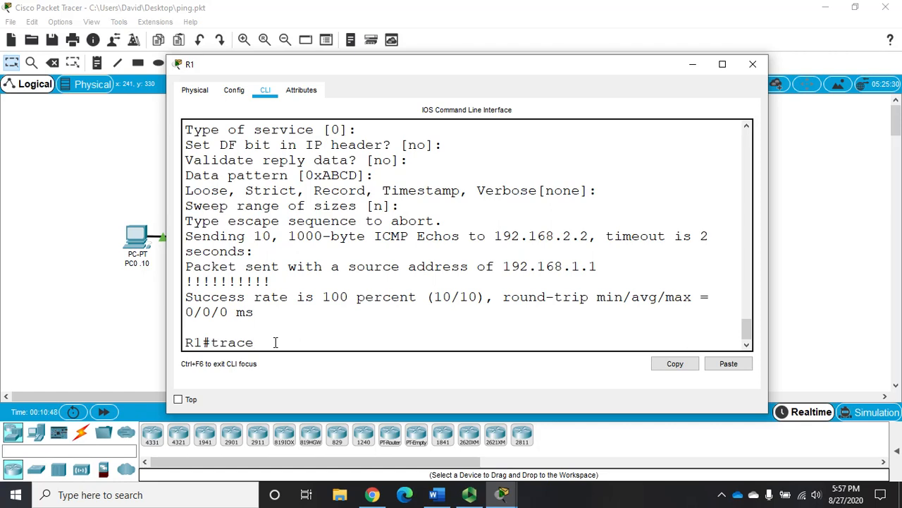
pyautogui.write('route')
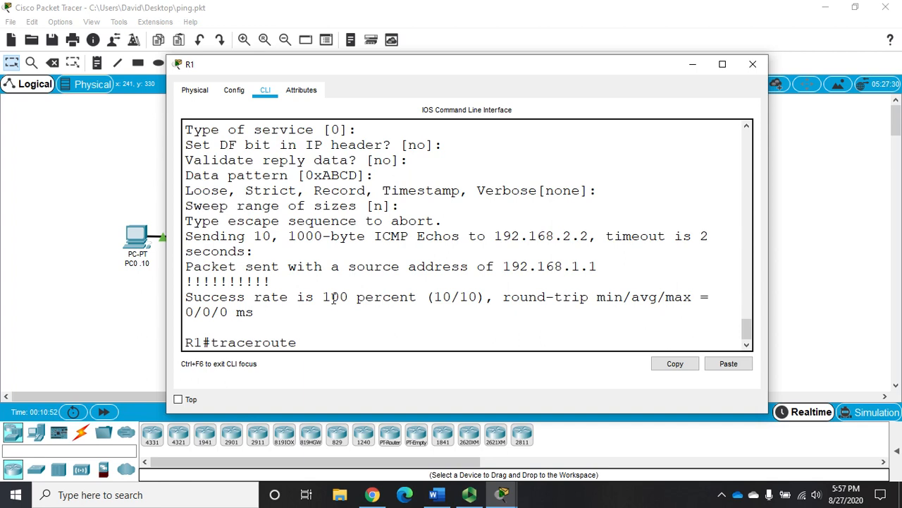
pyautogui.write('192.198')
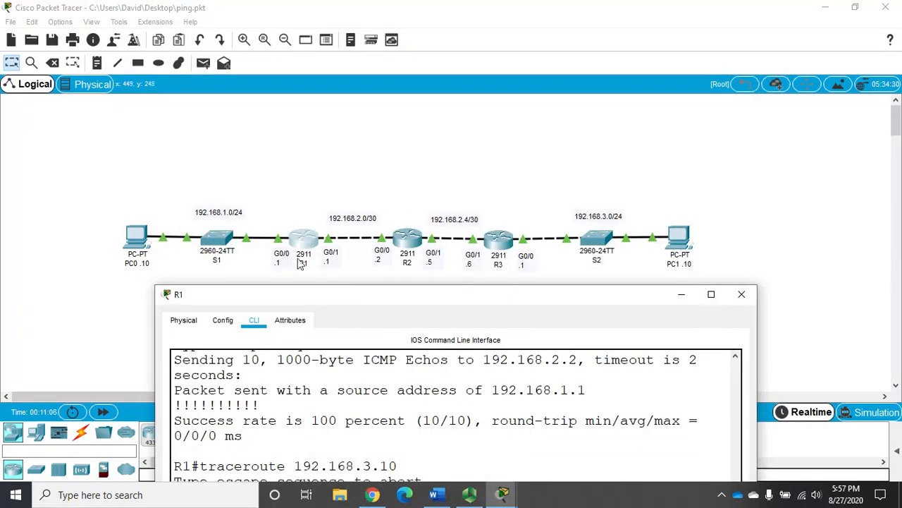
pyautogui.moveTo(501, 236)
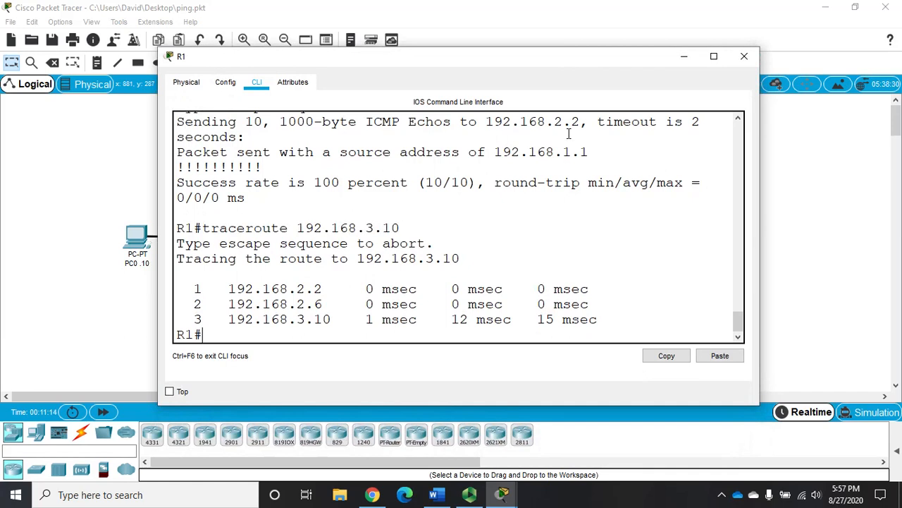
# Run an extended traceroute to 192.168.3.10, sourced from 192.168.1.1, with numeric display
pyautogui.write('trace')
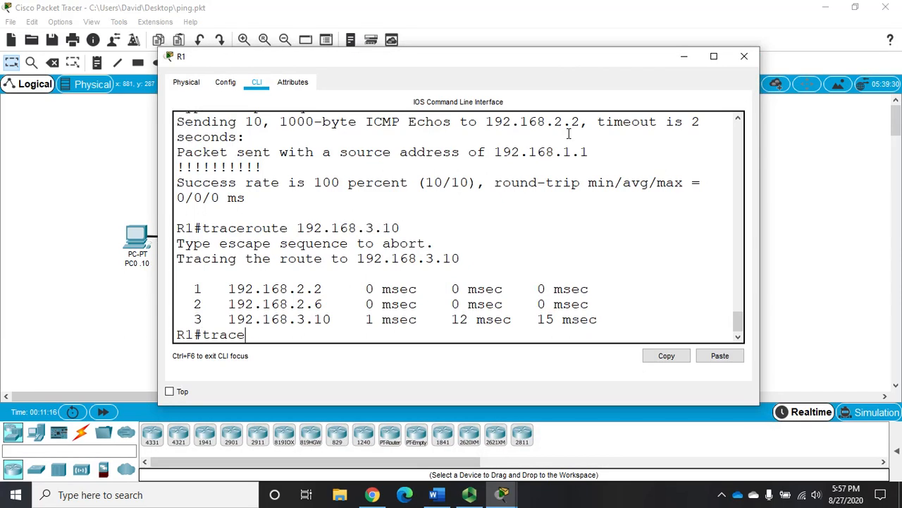
pyautogui.write('route')
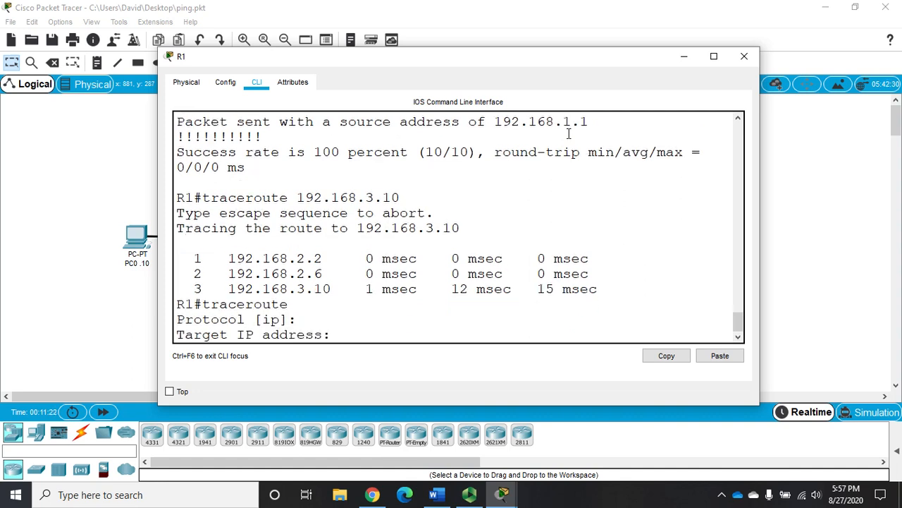
pyautogui.write('192.168.3.10')
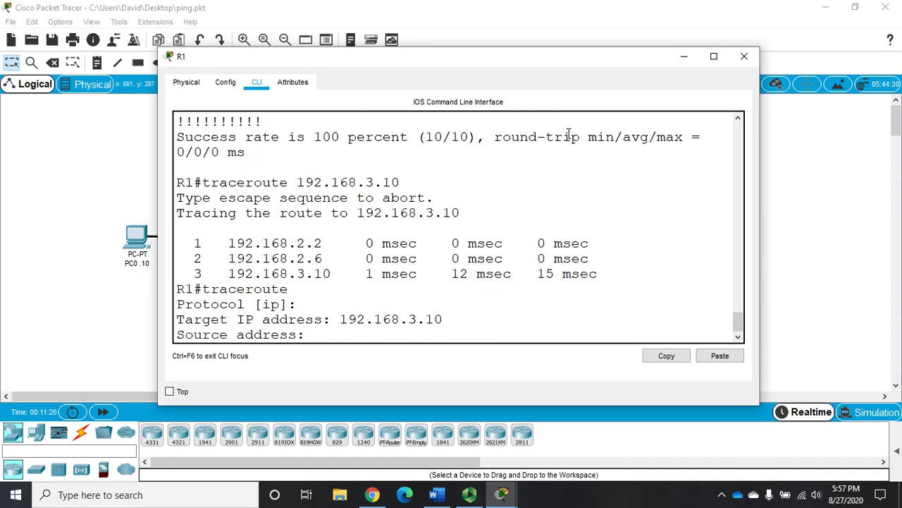
pyautogui.write('192.168.1.1')
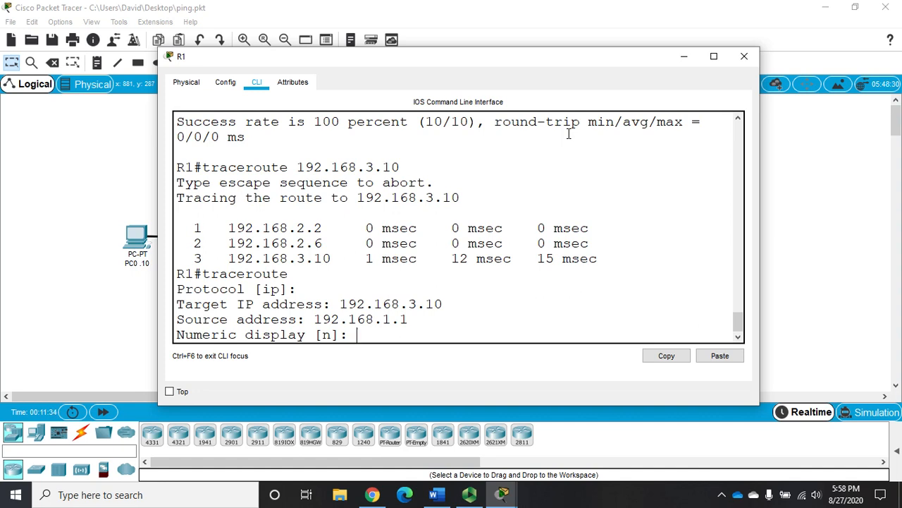
pyautogui.write('y')
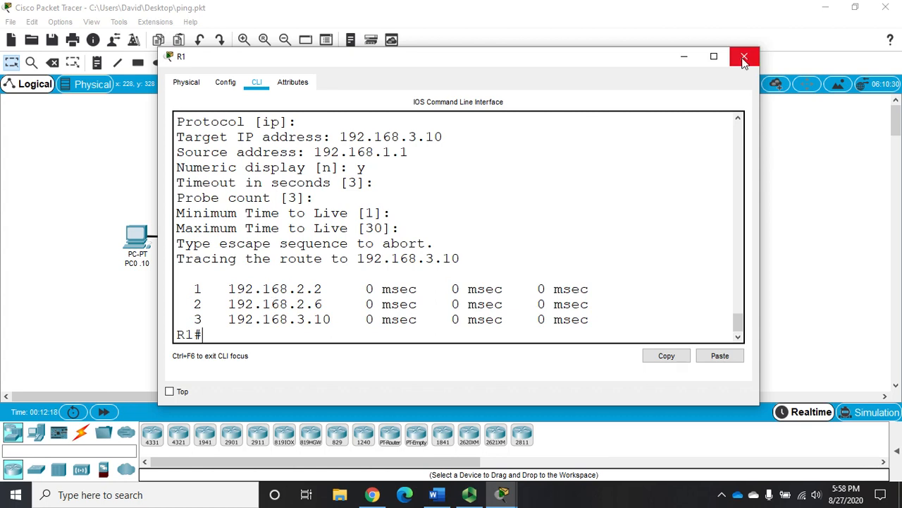
# Close R1's console window with its X button
pyautogui.click(744, 56)
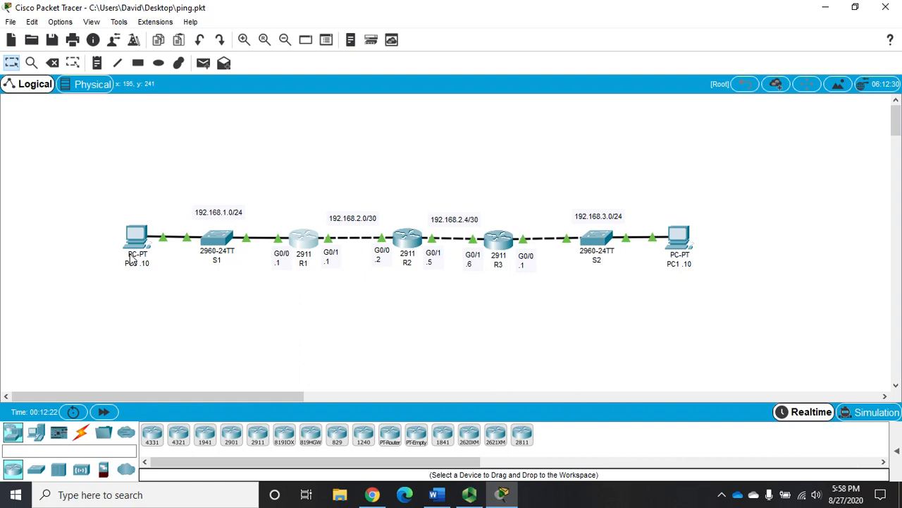
pyautogui.moveTo(224, 221)
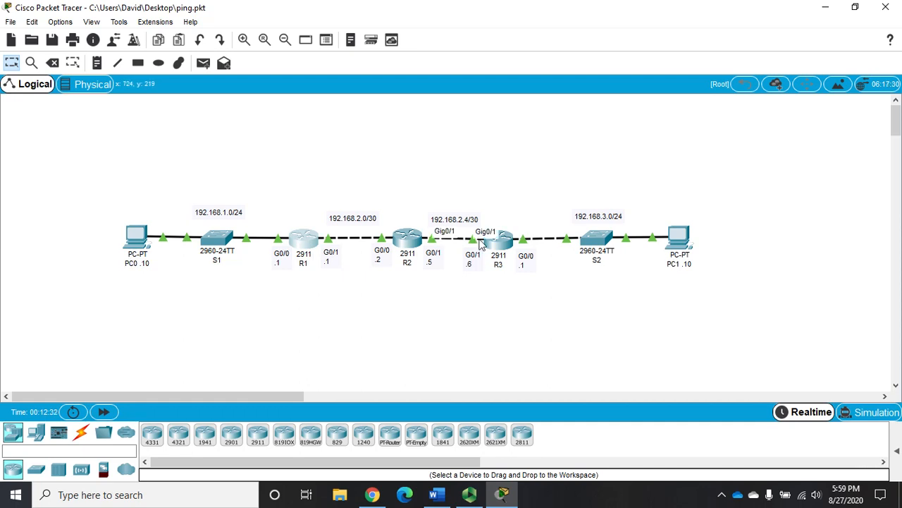
pyautogui.moveTo(329, 275)
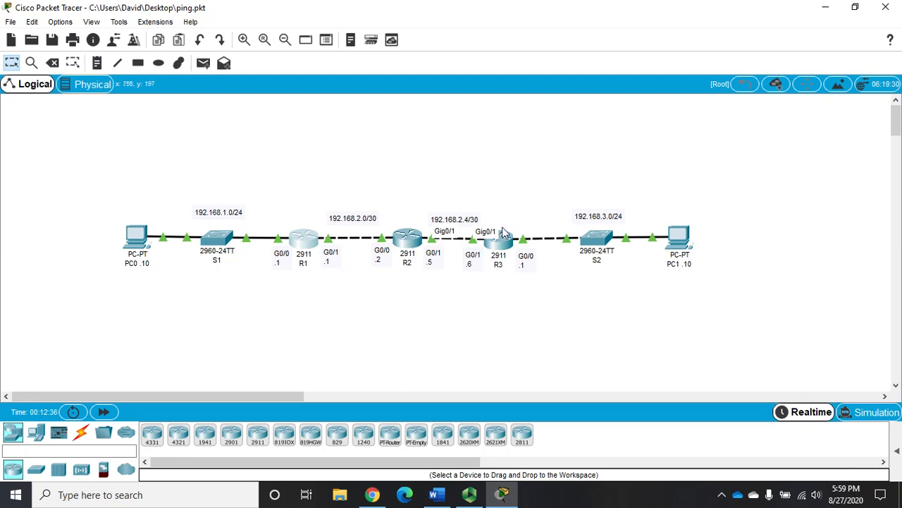
pyautogui.moveTo(514, 216)
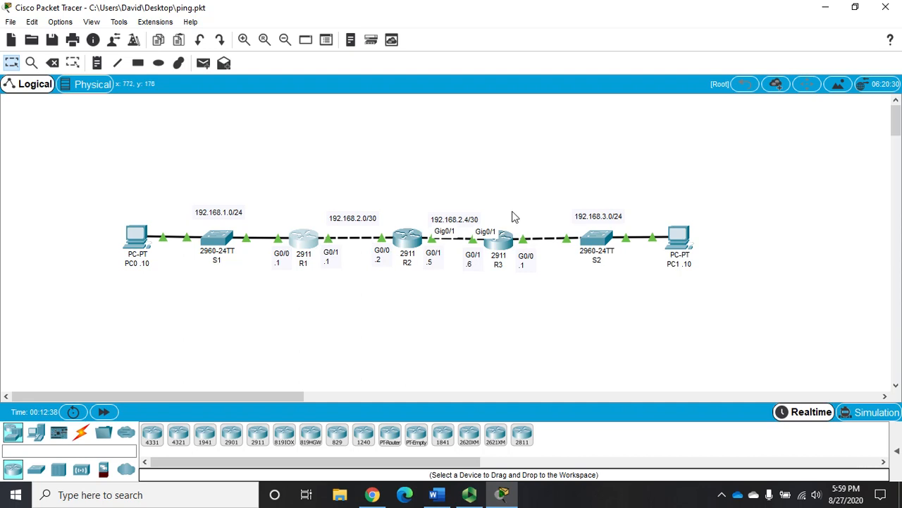
pyautogui.moveTo(597, 240)
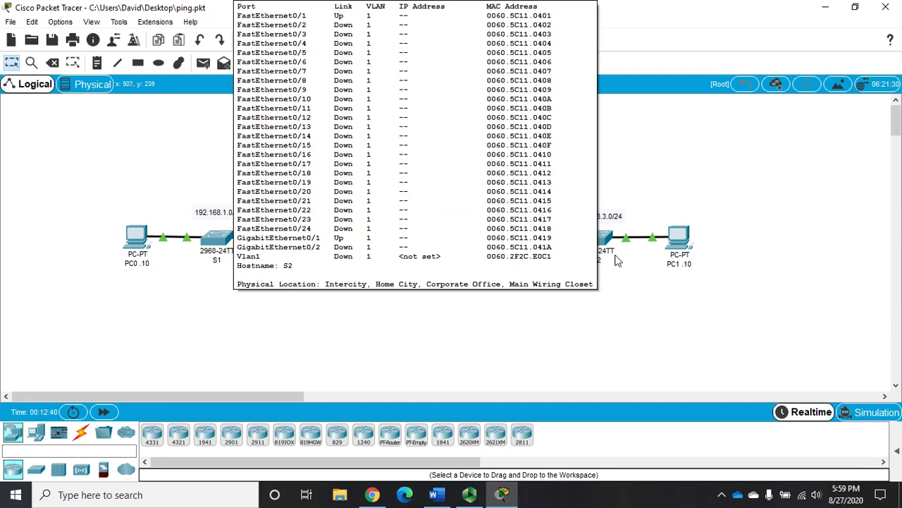